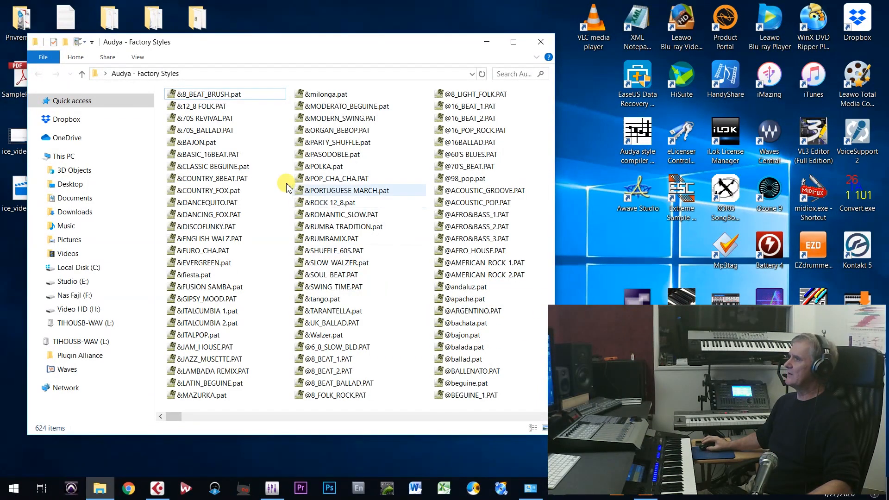
mouse_move(541, 42)
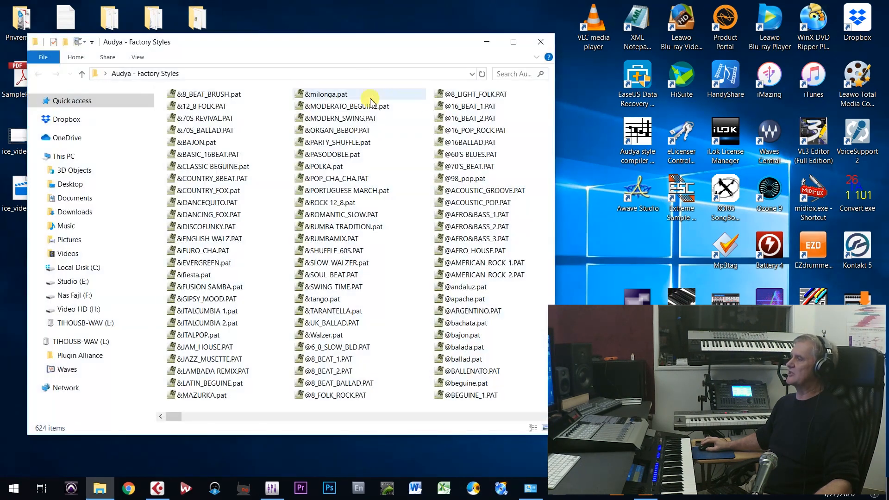
mouse_move(462, 336)
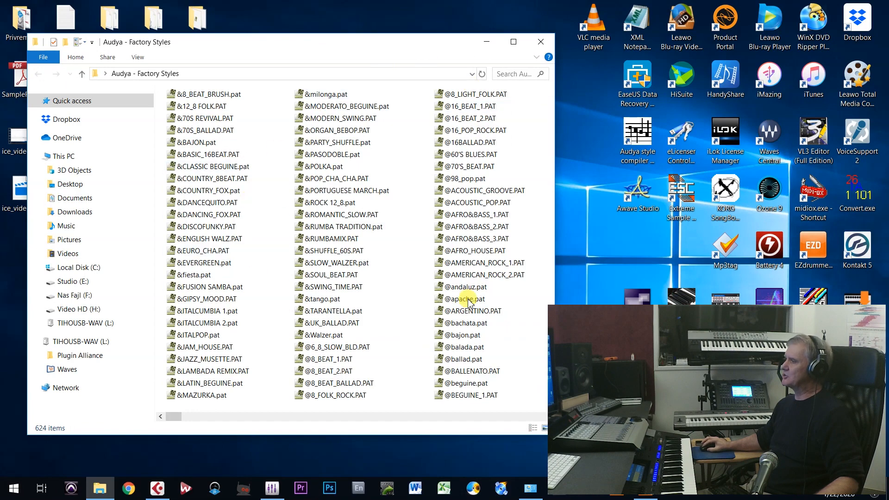
Launch Audya style compiler 2009 from the desktop.
left_click(331, 155)
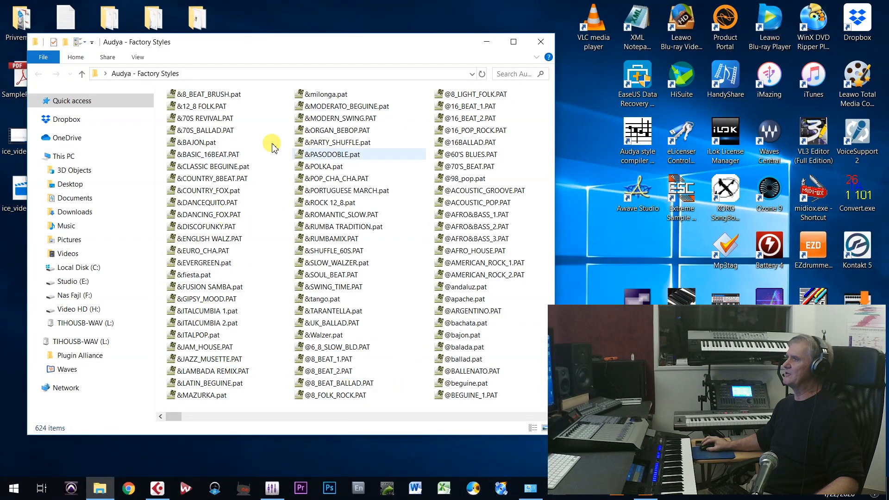
left_click(204, 106)
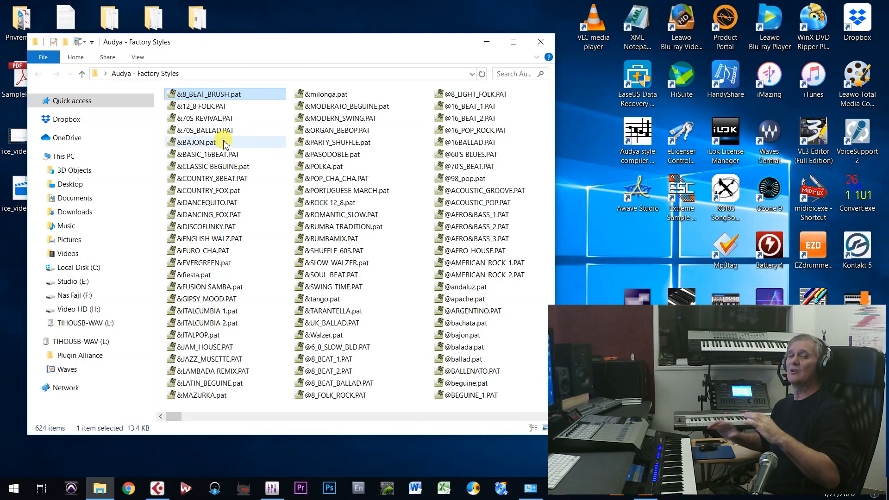
mouse_move(225, 142)
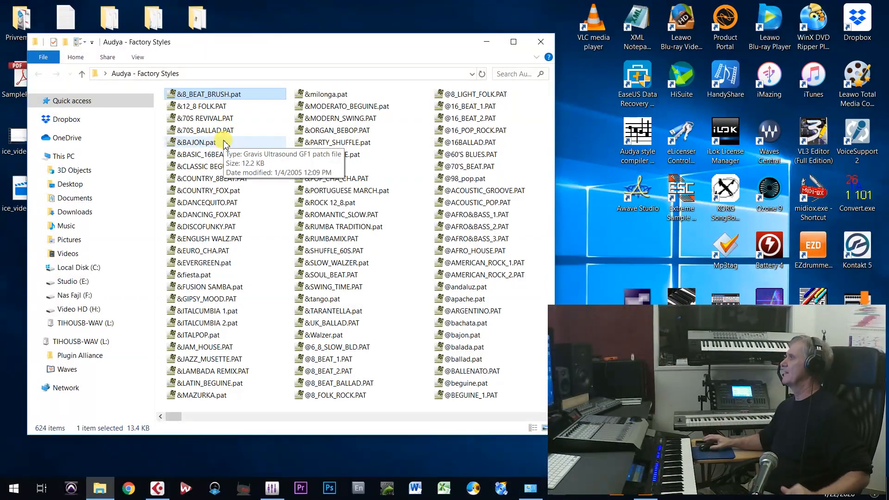
mouse_move(684, 241)
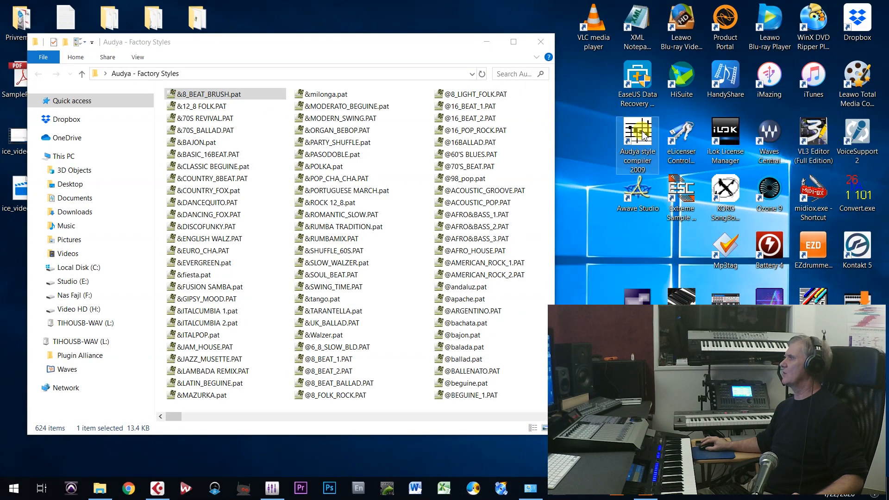
double_click(637, 136)
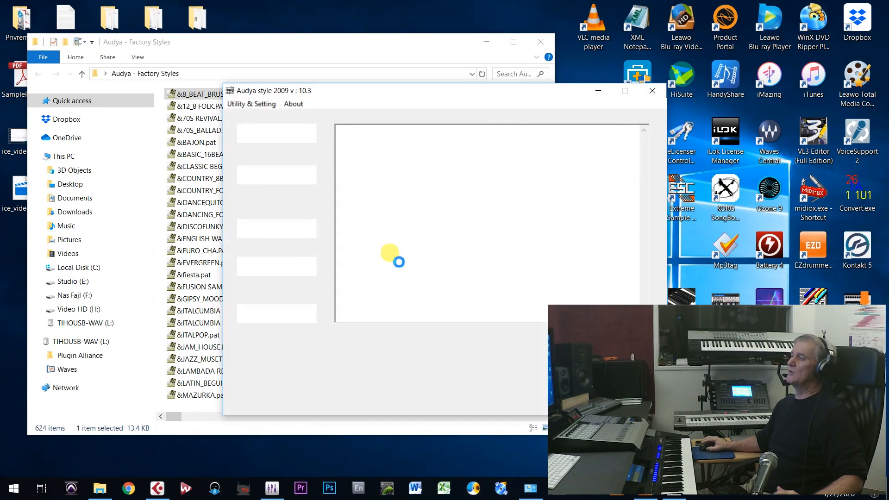
mouse_move(326, 313)
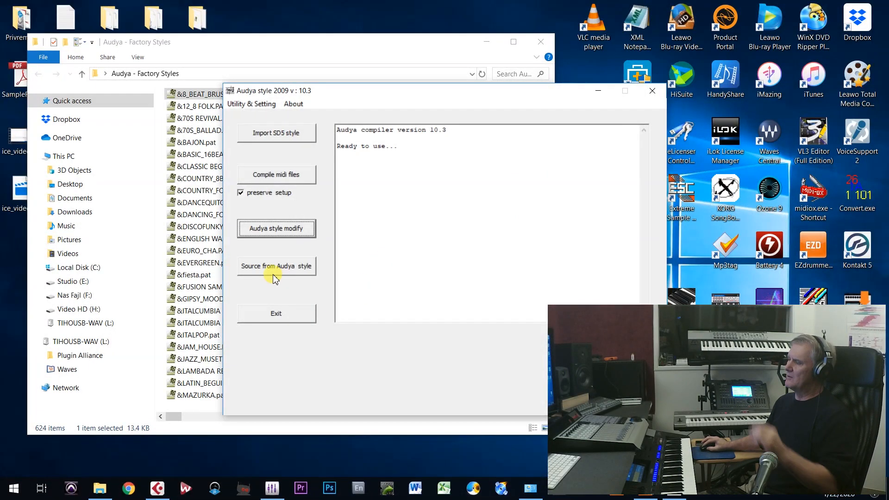
mouse_move(278, 250)
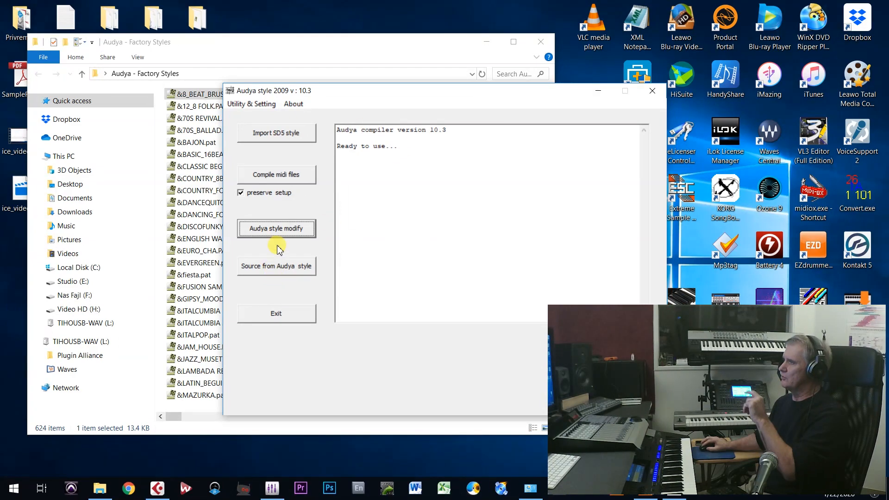
mouse_move(305, 267)
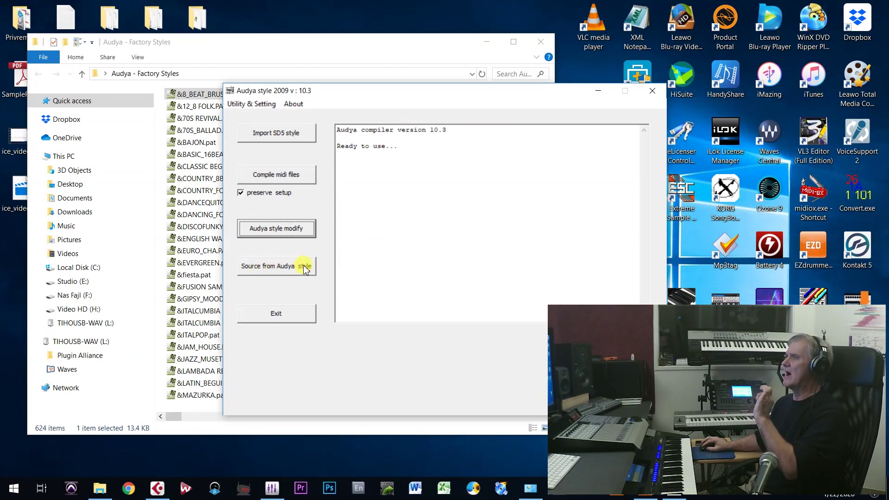
left_click(276, 266)
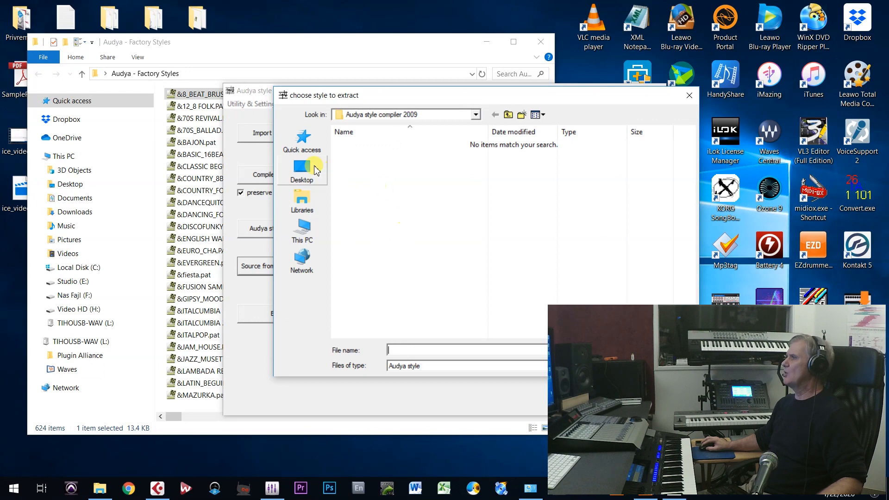
left_click(301, 170)
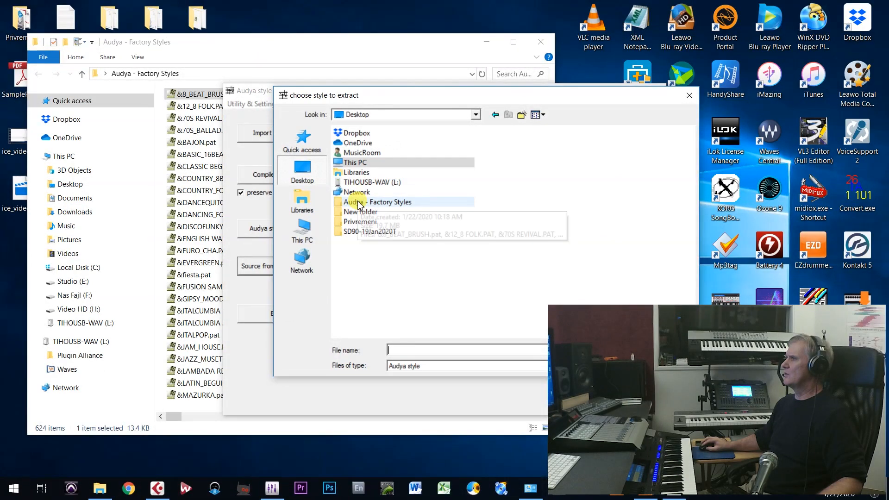
double_click(376, 202)
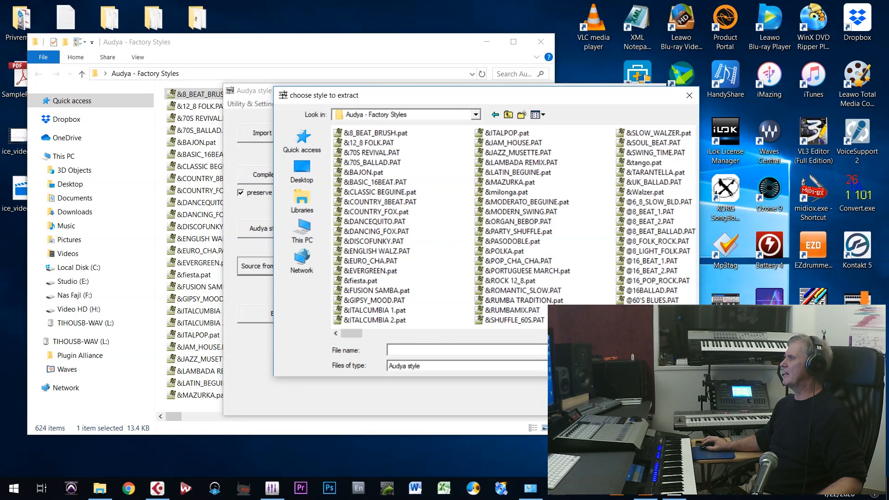
type("@70'S_BEAT.PAT")
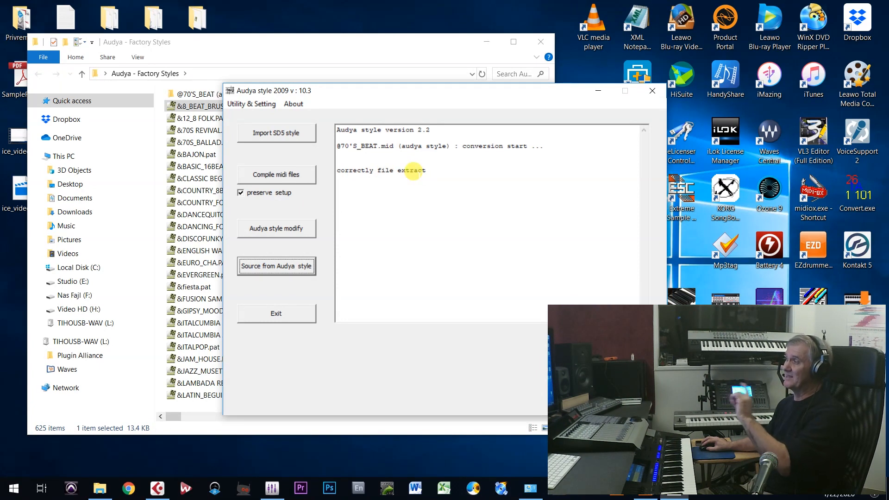
mouse_move(290, 288)
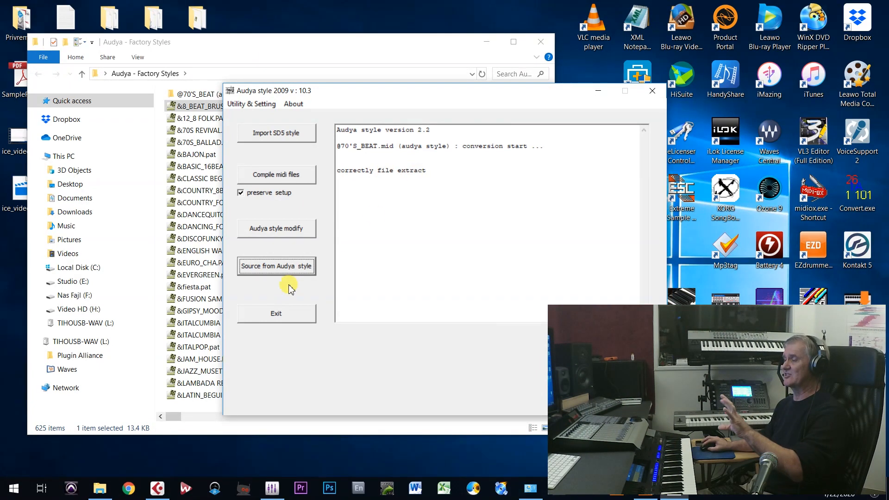
mouse_move(187, 60)
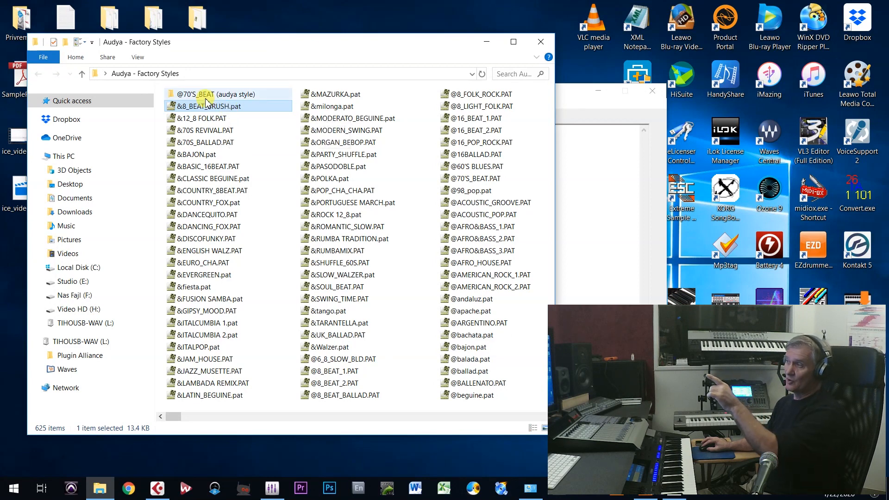
mouse_move(207, 94)
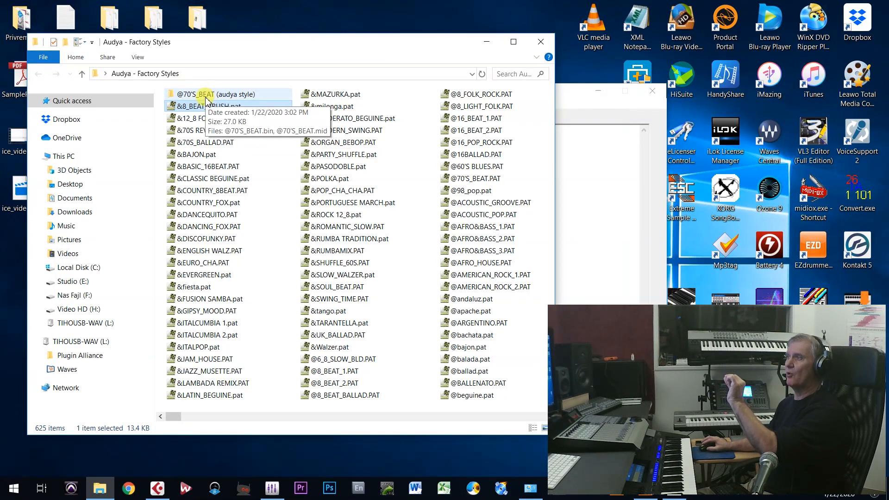
mouse_move(478, 118)
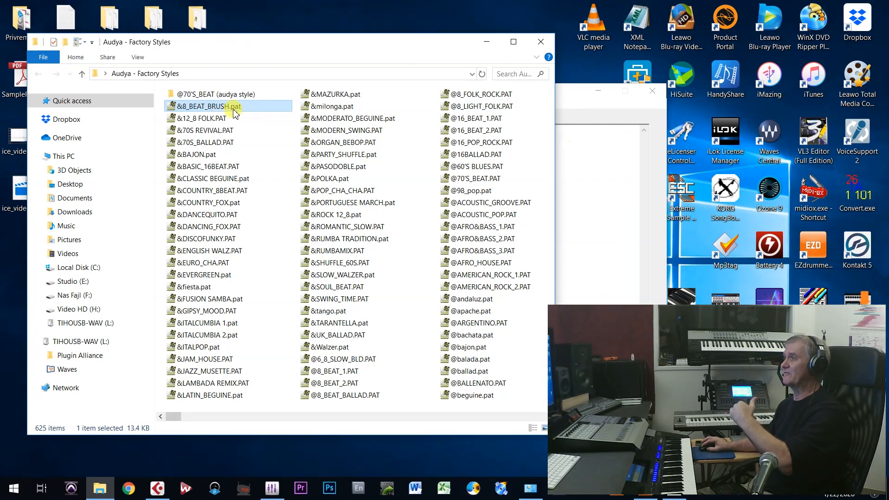
double_click(215, 94)
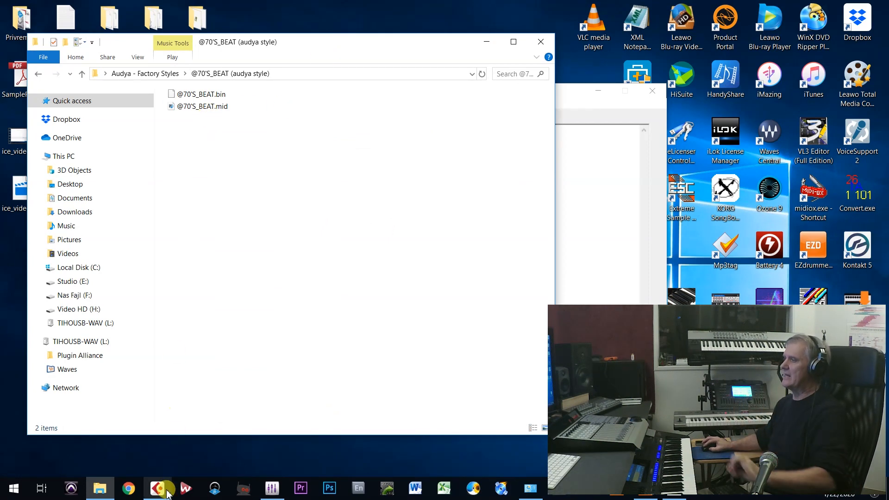
Switch to Cubase Pro and browse existing projects on the Studio drive.
left_click(157, 488)
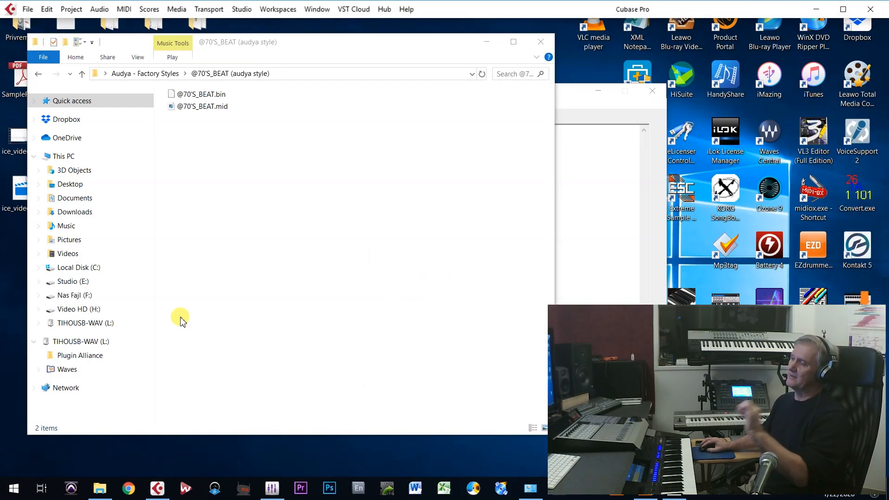
left_click(204, 107)
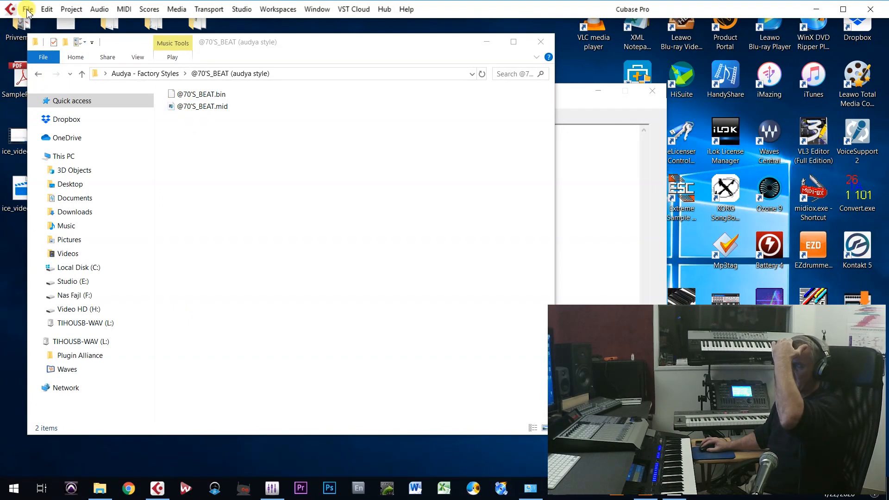
left_click(27, 9)
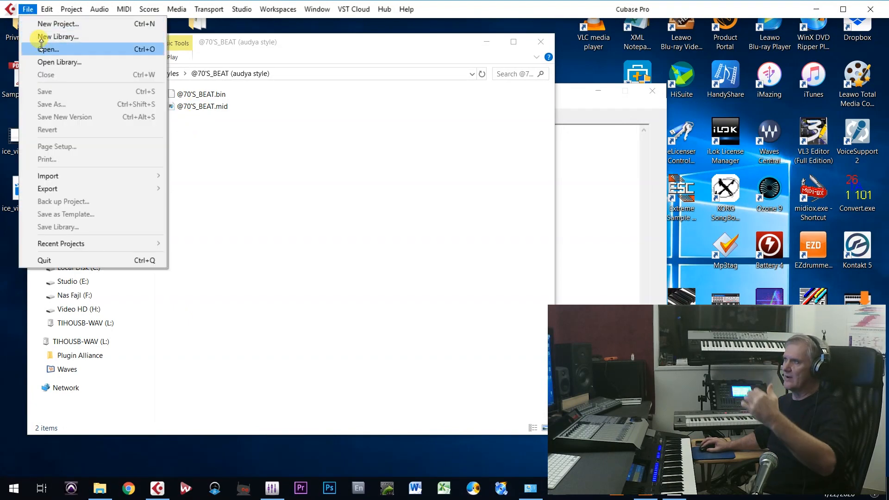
left_click(47, 50)
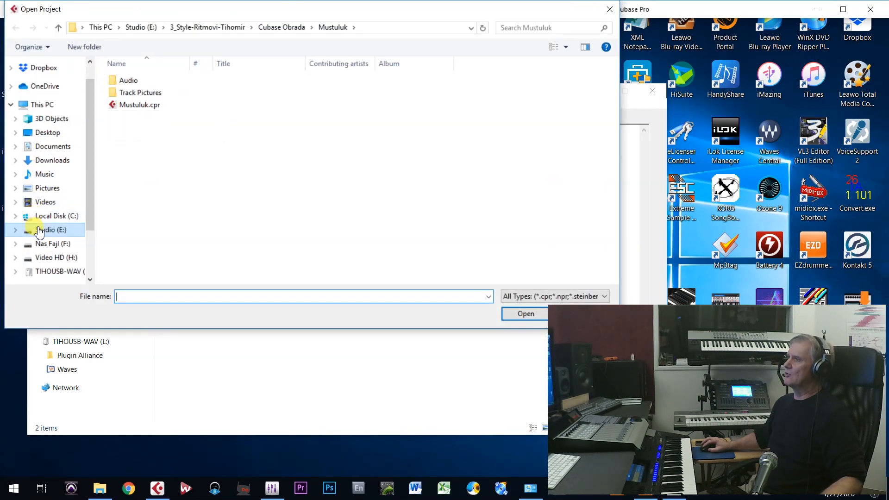
left_click(48, 230)
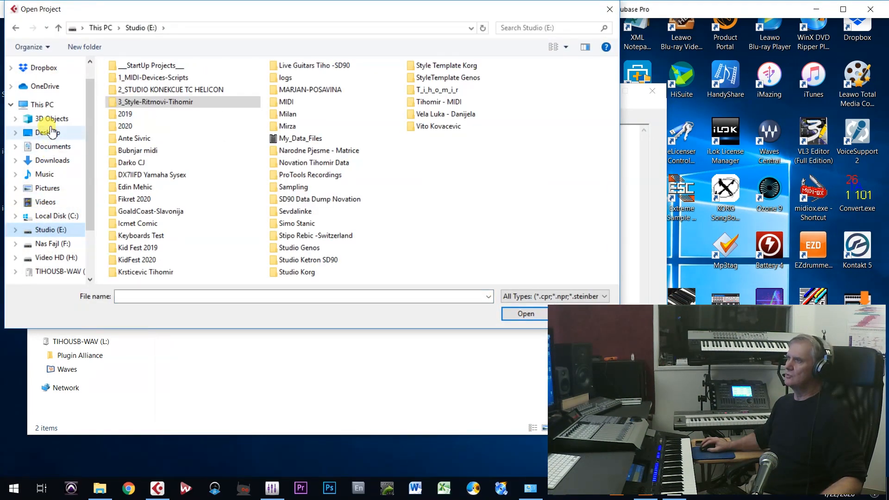
left_click(47, 132)
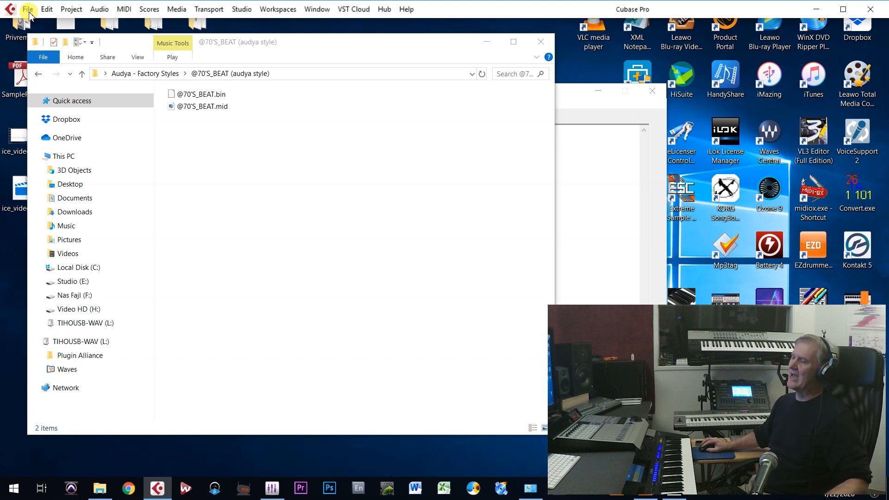
left_click(27, 9)
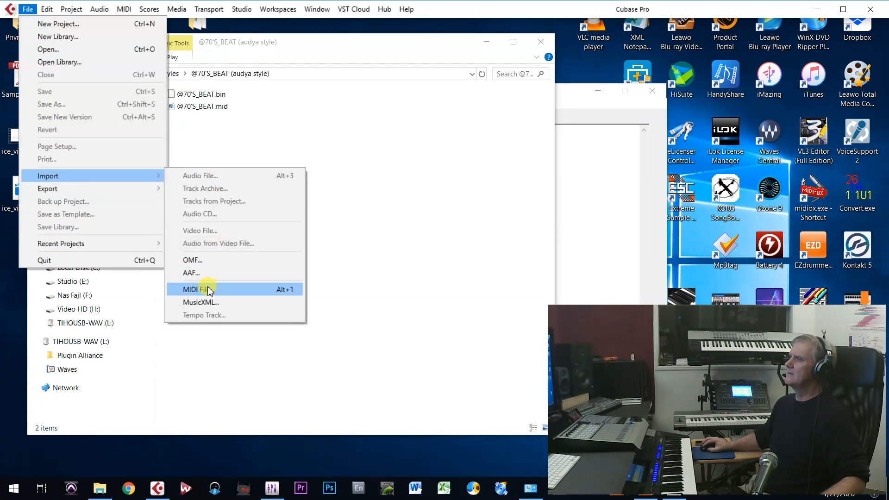
left_click(198, 289)
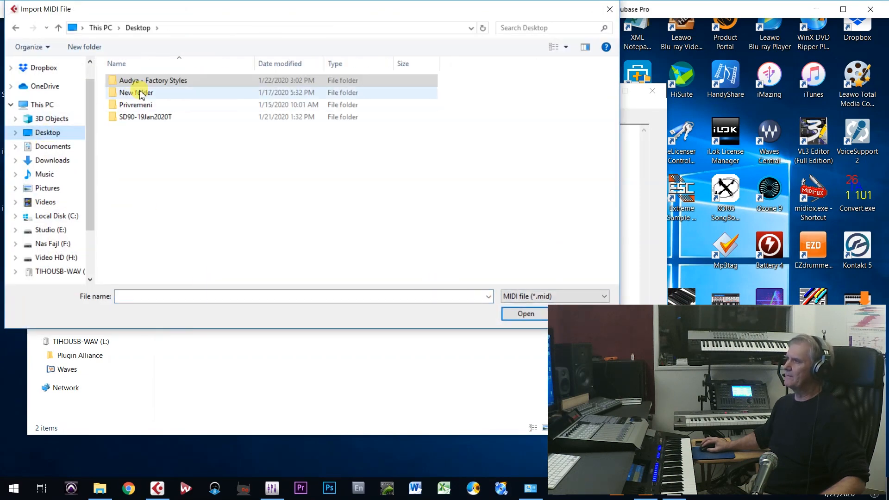
double_click(153, 80)
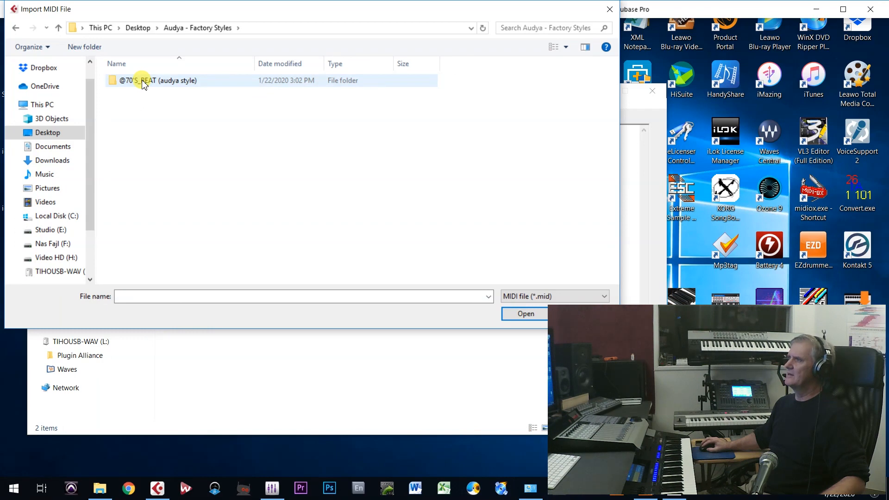
double_click(164, 80)
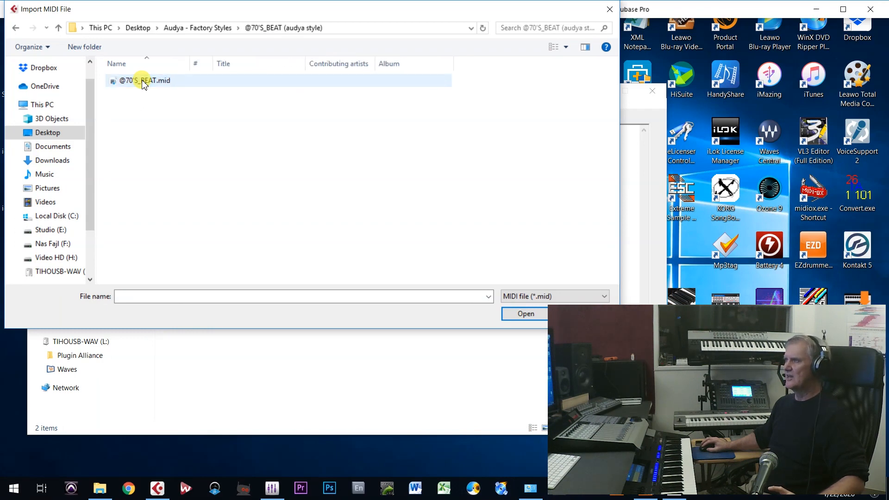
left_click(144, 81)
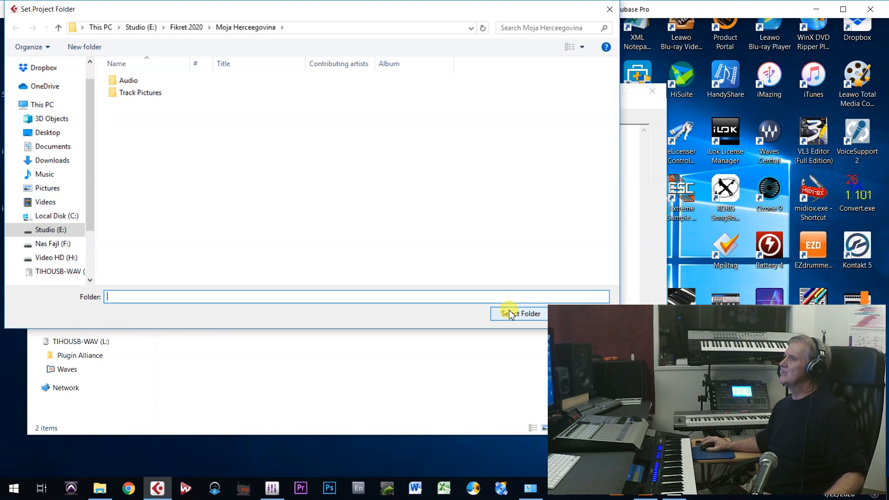
left_click(518, 313)
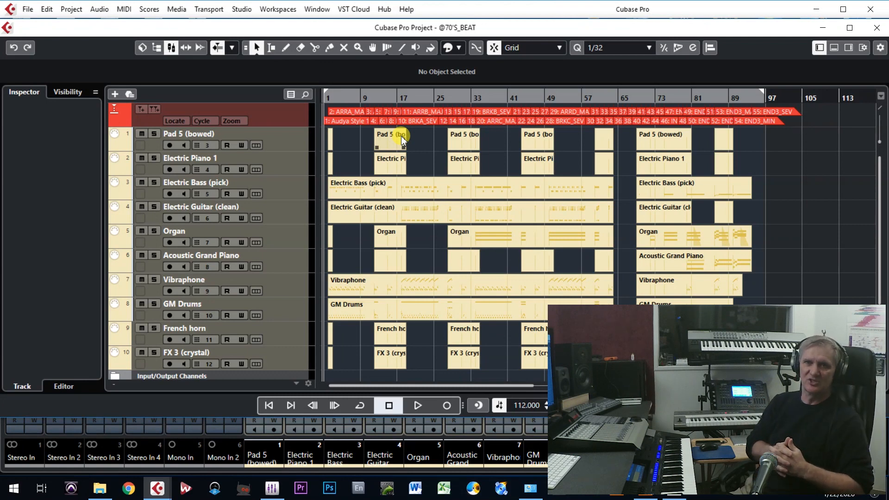
mouse_move(343, 135)
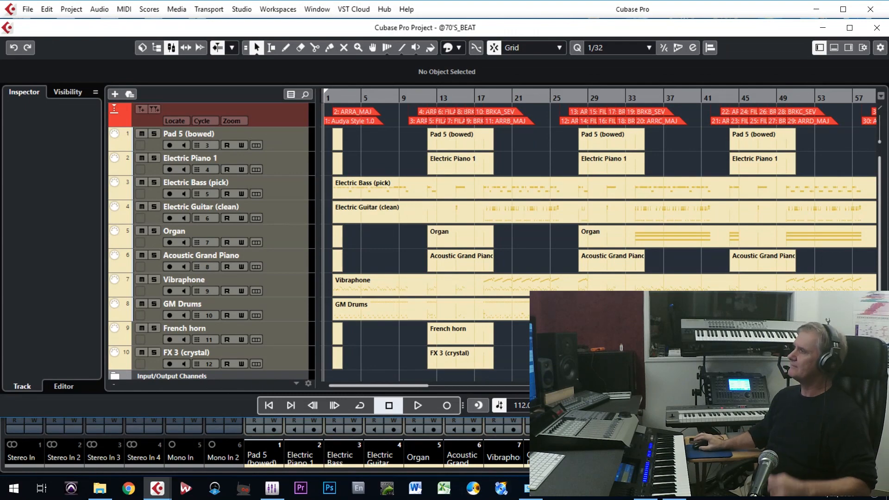
mouse_move(241, 9)
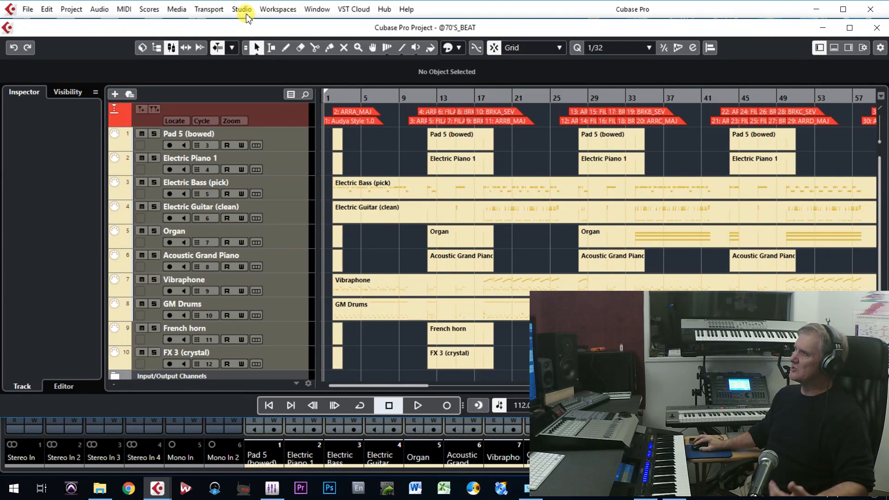
left_click(242, 9)
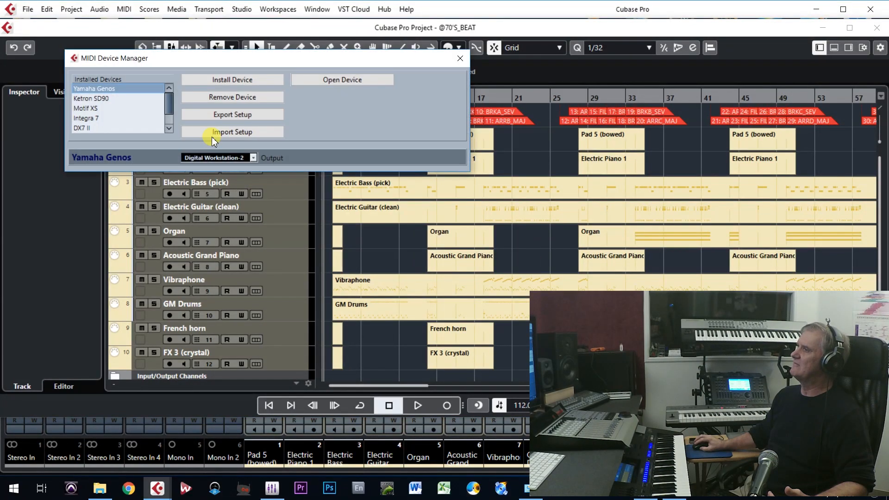
left_click(92, 98)
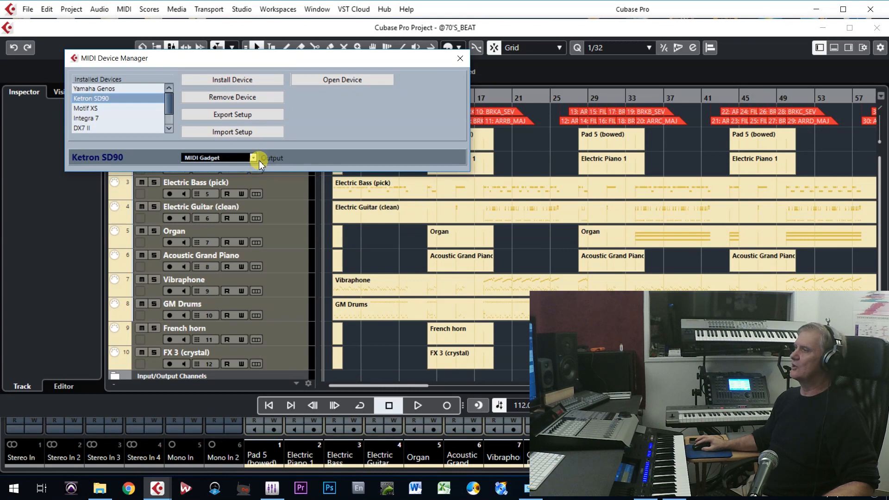
left_click(252, 157)
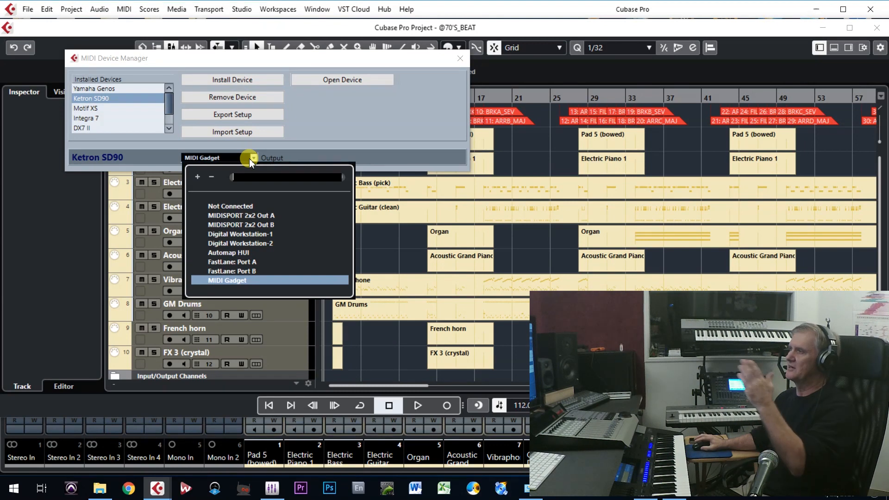
mouse_move(264, 158)
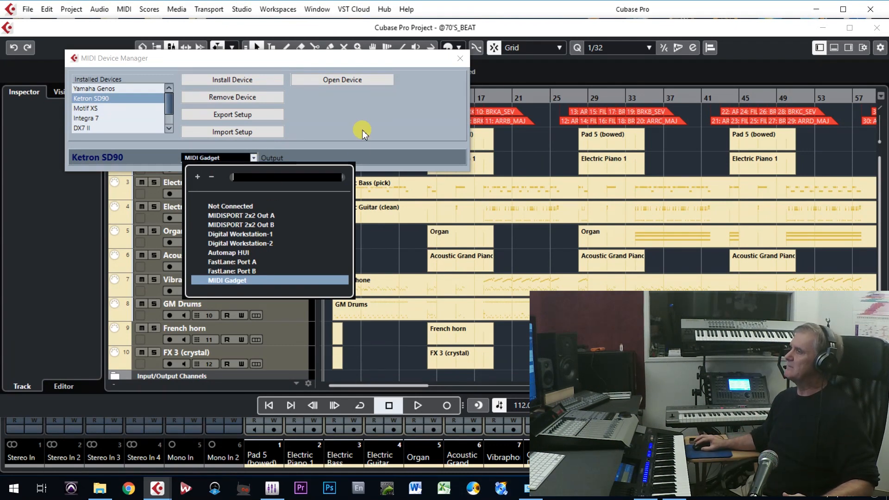
left_click(228, 280)
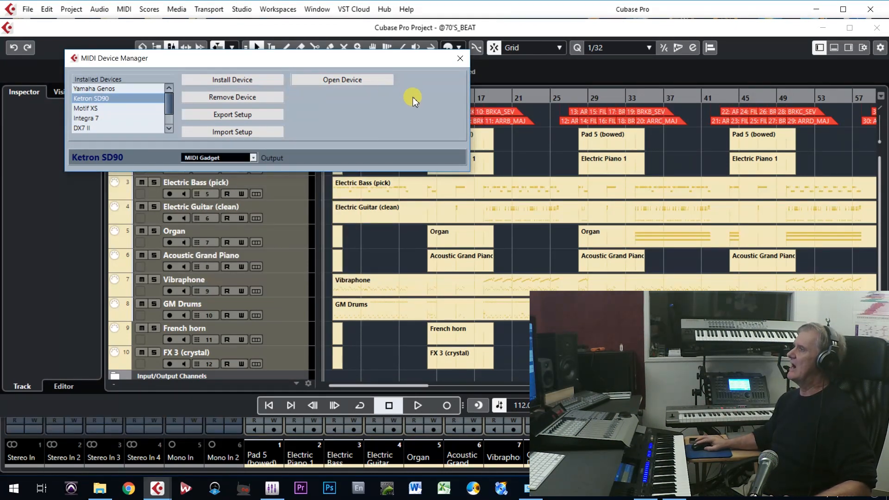
left_click(460, 58)
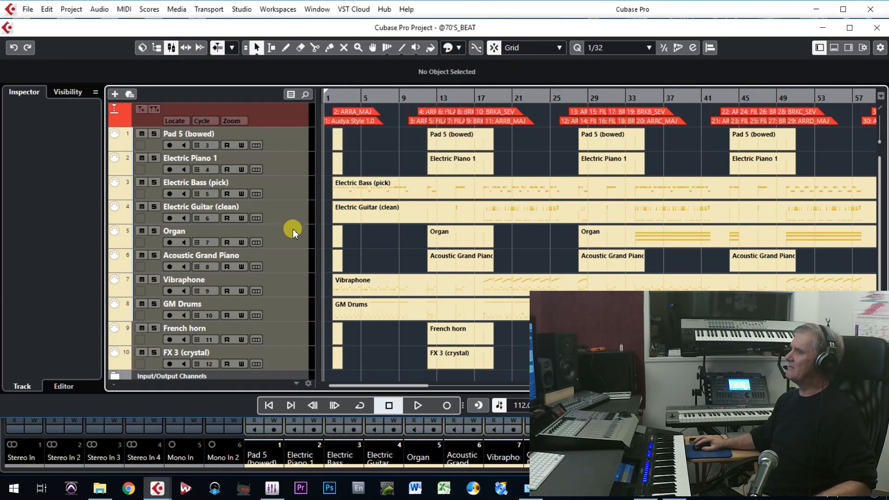
Check Organ, Acoustic Grand Piano and Electric Bass (pick) routing to Ketron SD90.
left_click(174, 230)
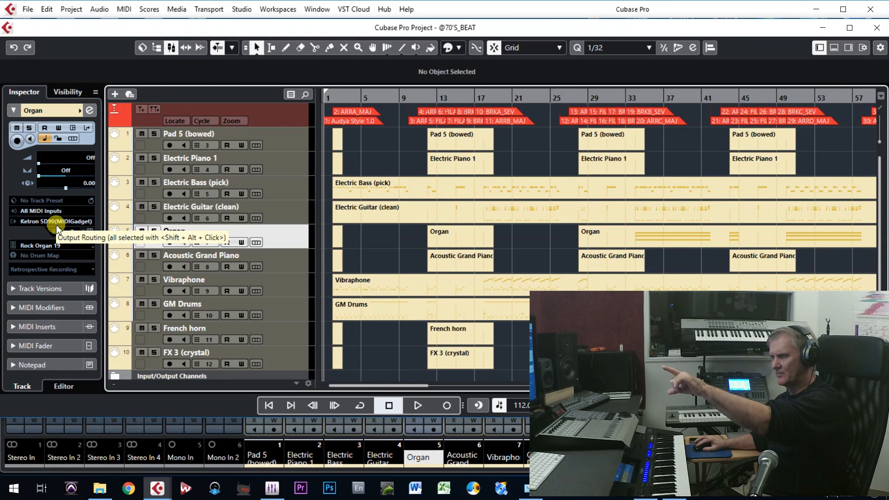
left_click(202, 254)
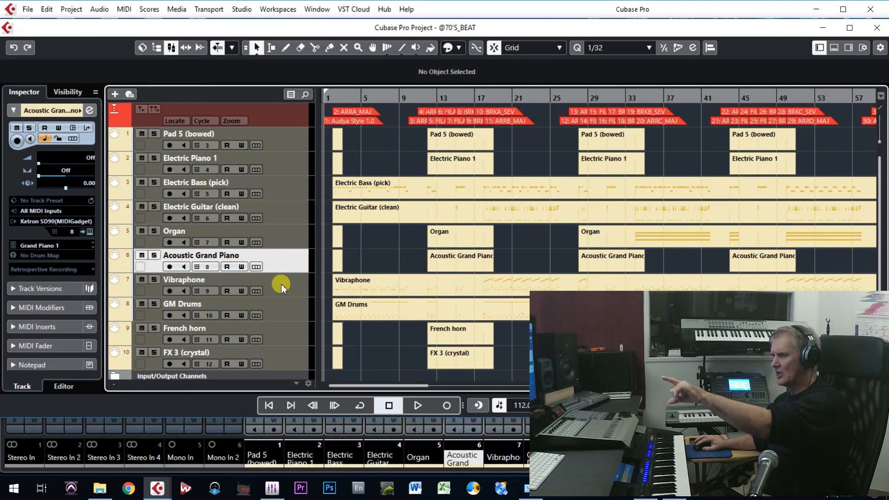
left_click(195, 182)
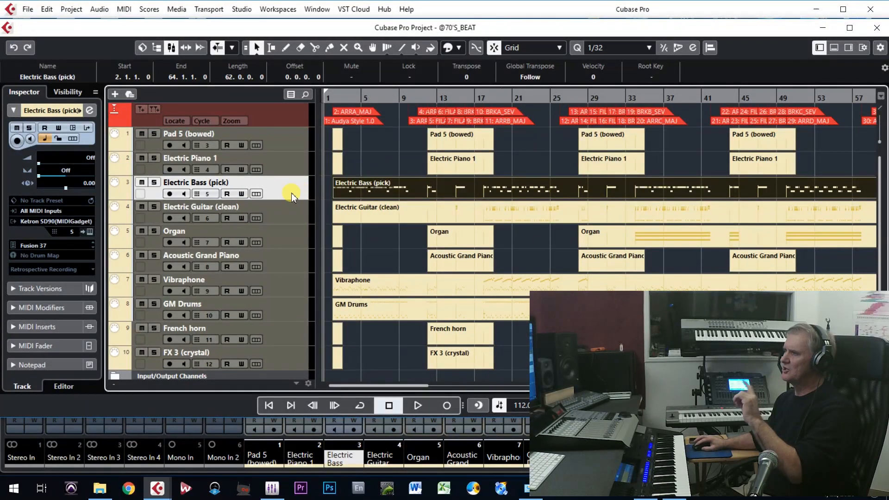
scroll("right", 3)
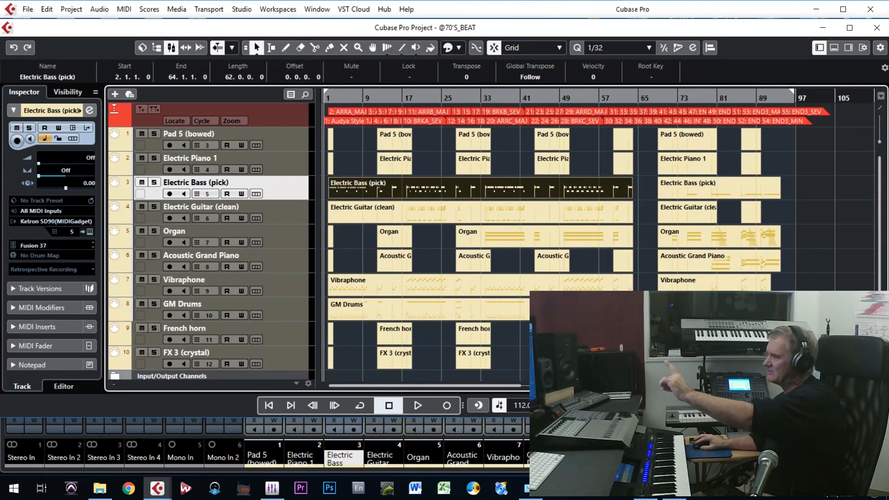
mouse_move(289, 194)
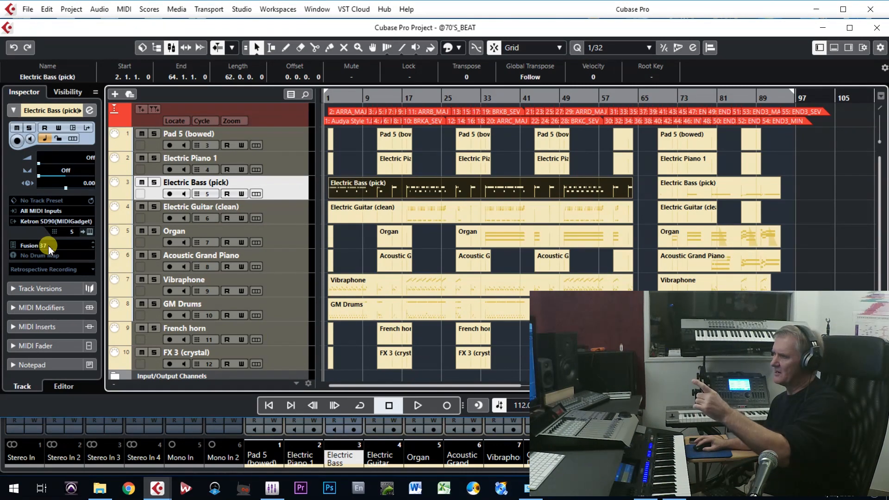
Filter the bass sound list with 'in' and choose Finger 34.
left_click(48, 245)
type("Bass")
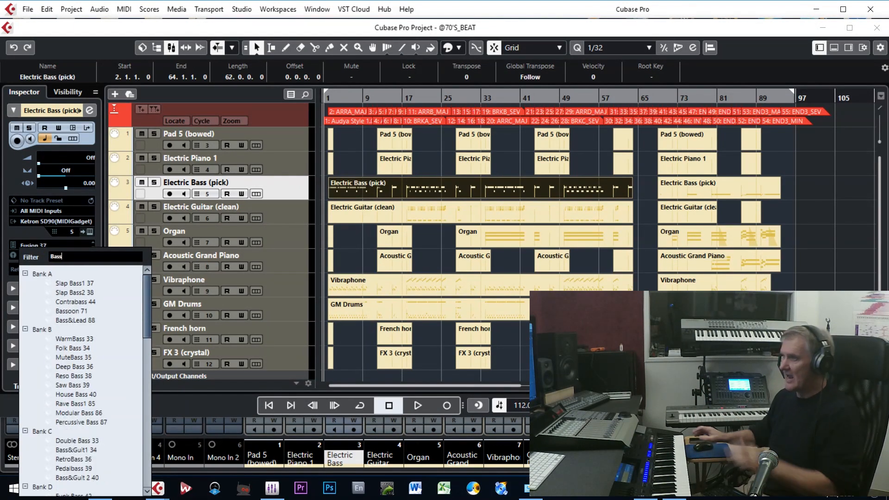
mouse_move(71, 311)
type("F")
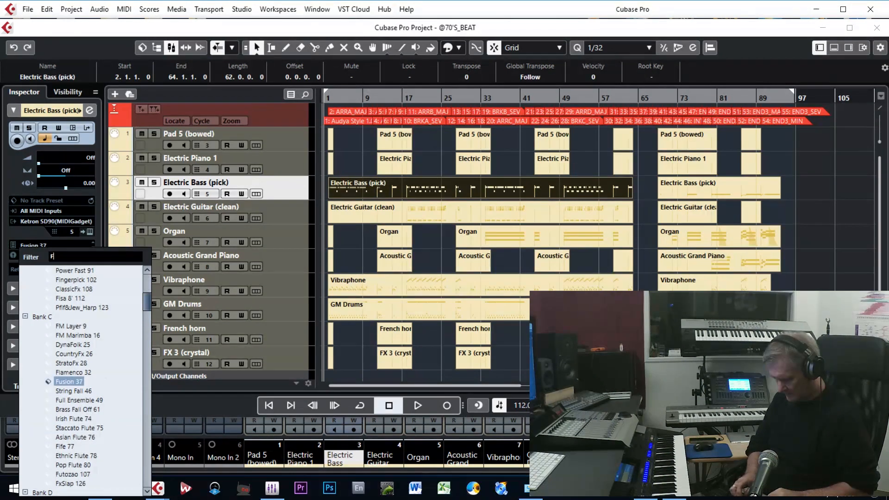
type("in")
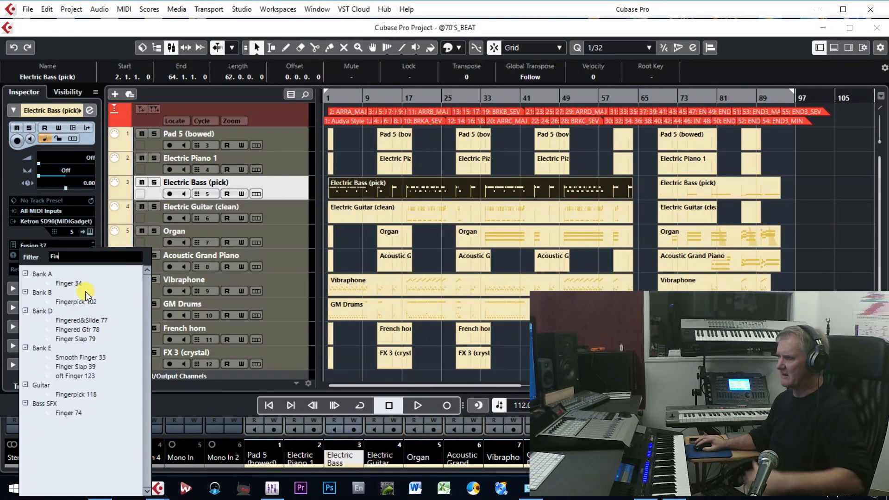
left_click(68, 283)
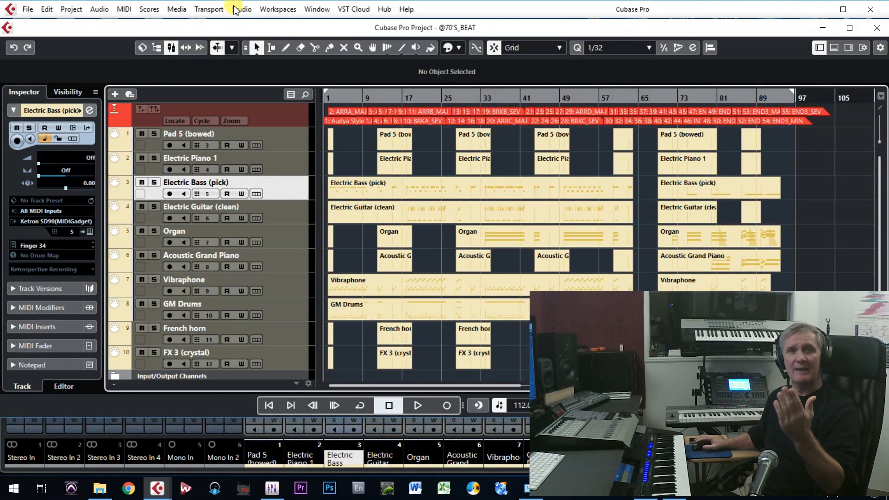
left_click(242, 10)
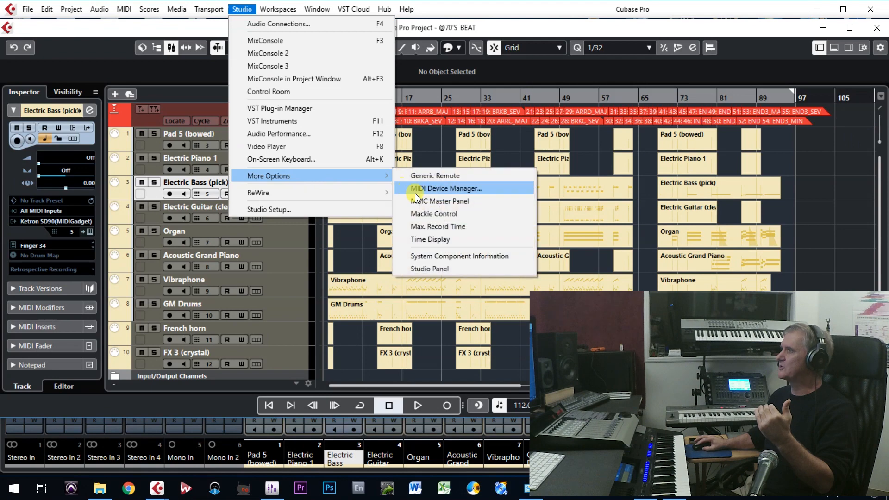
left_click(446, 188)
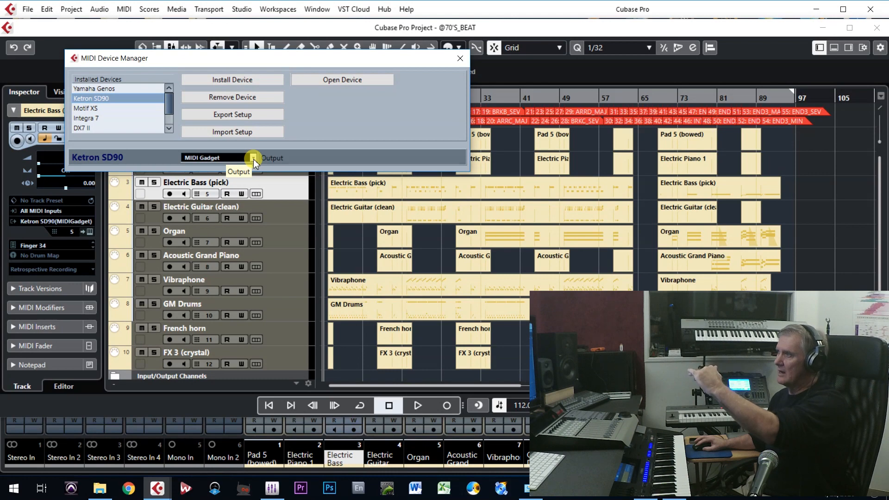
left_click(459, 58)
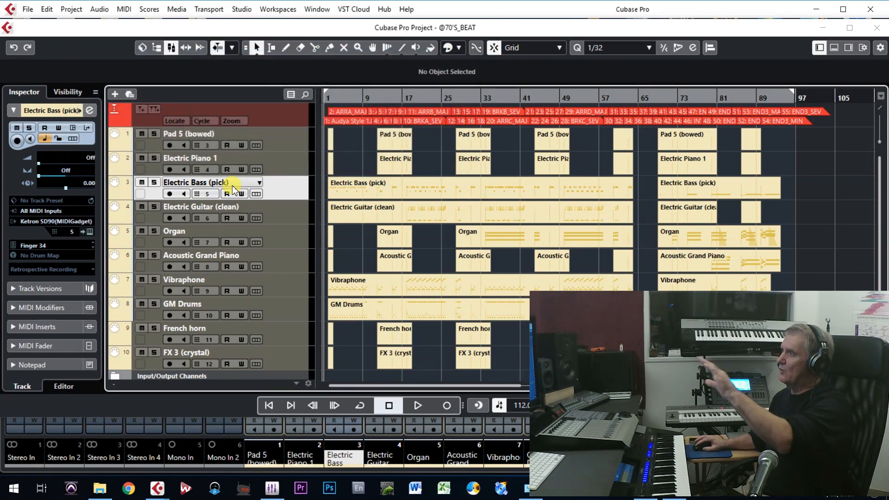
mouse_move(244, 242)
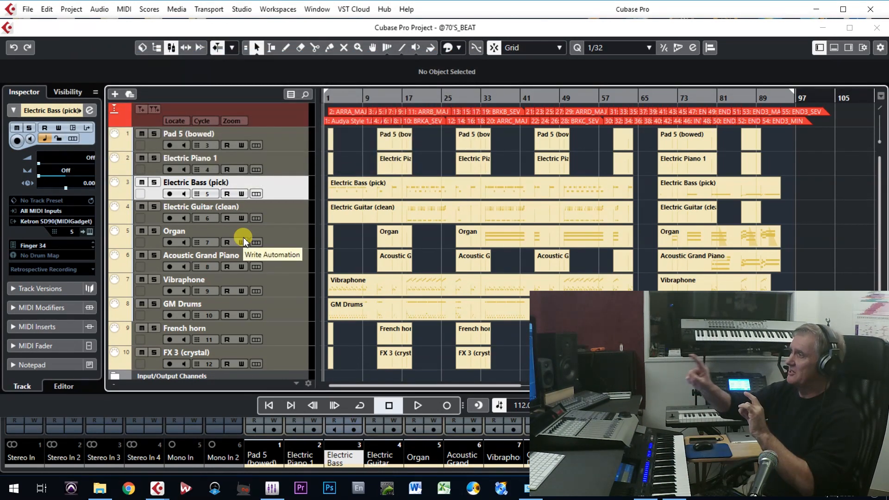
mouse_move(283, 205)
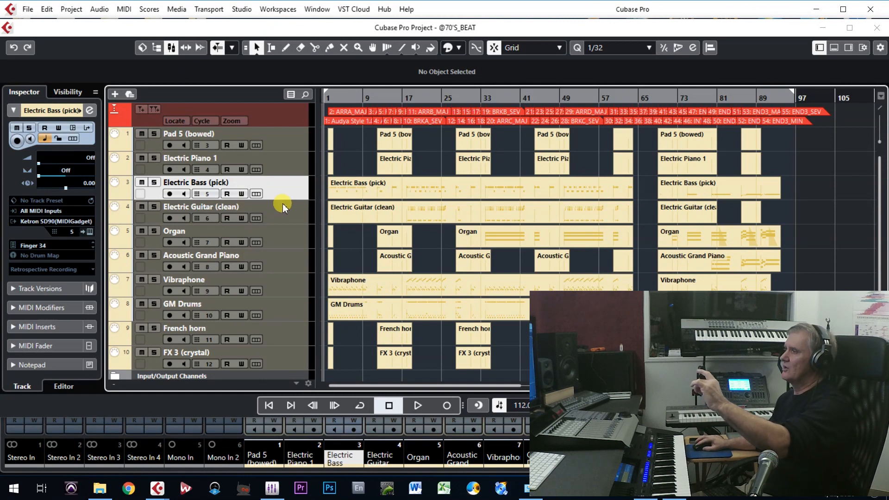
View the Electric Guitar (clean) track and search the Vibraphone sound list for 'Vi'.
left_click(201, 206)
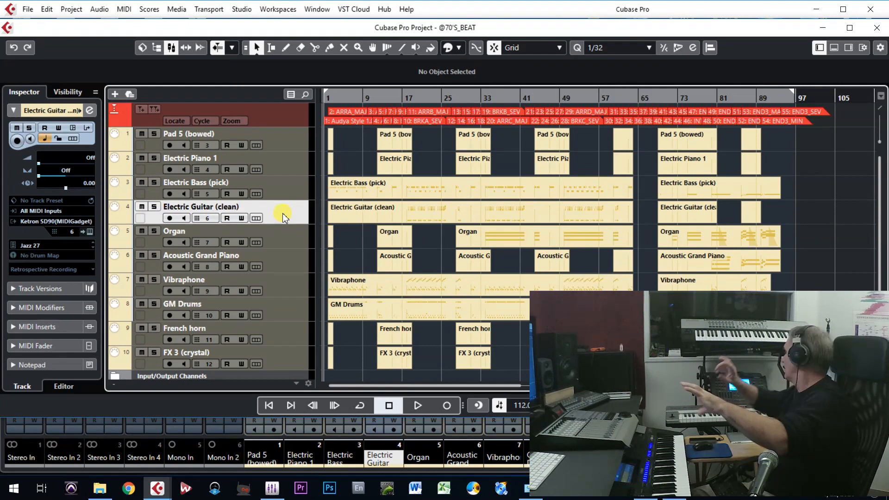
left_click(198, 280)
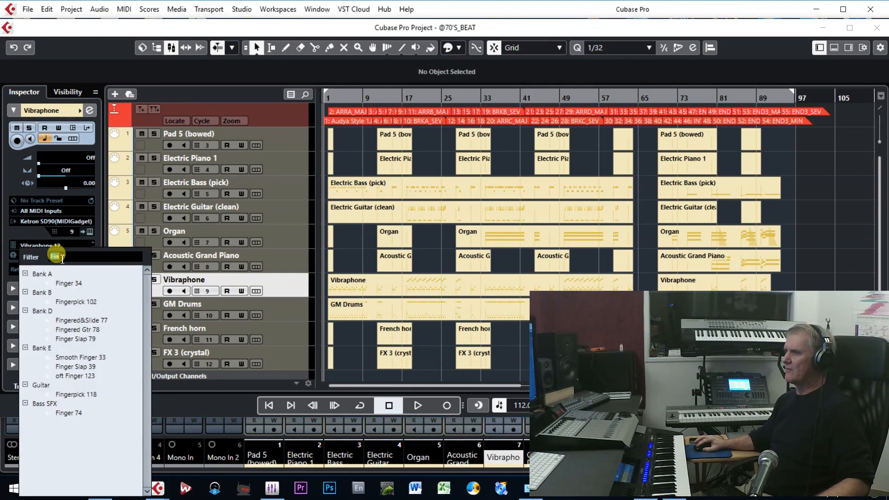
type("Vi")
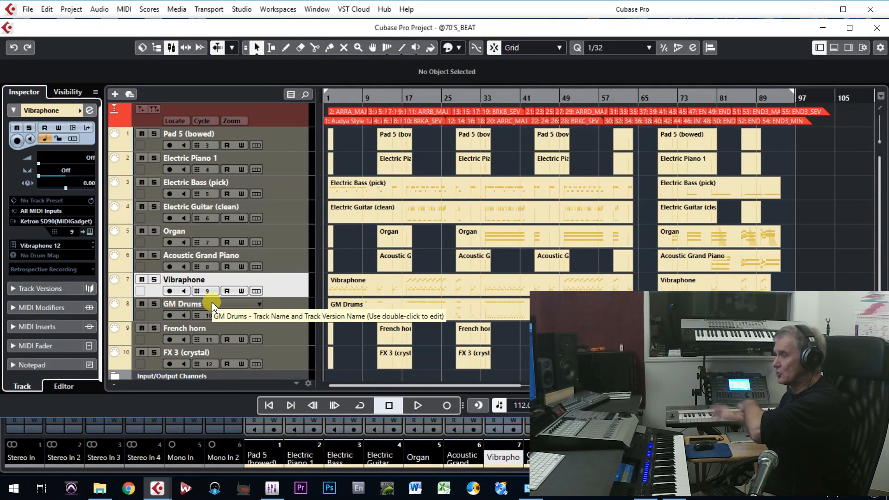
mouse_move(289, 318)
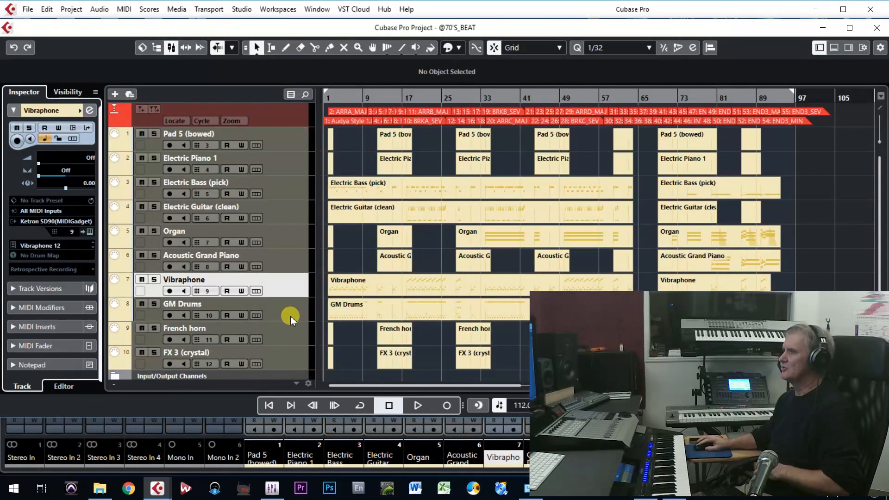
Give the French horn track the Ketron SD90 Horns 41 sound.
left_click(184, 328)
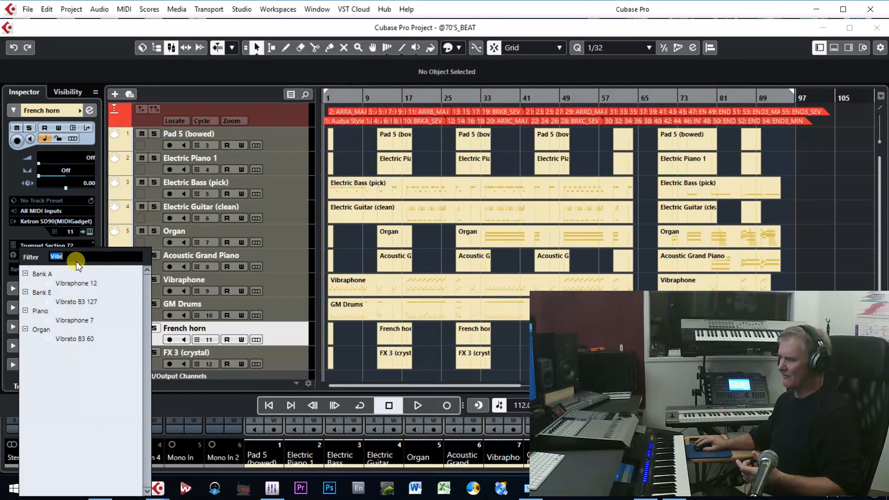
type("Fr")
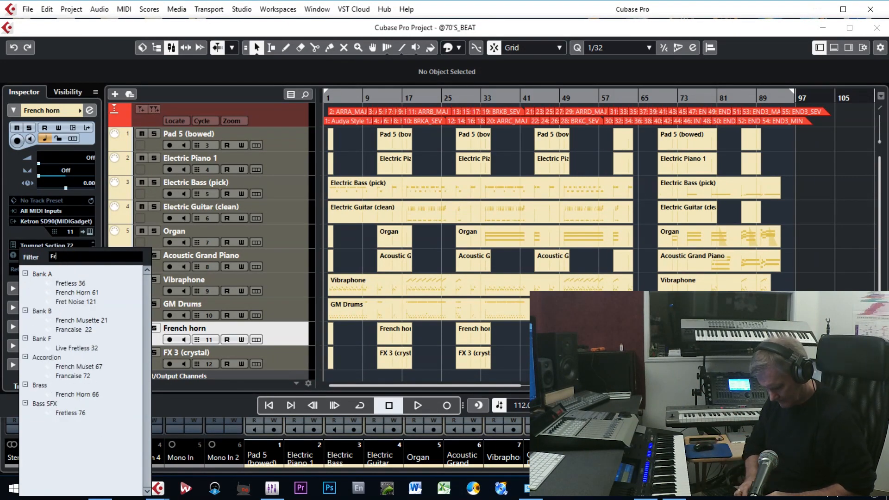
type("a")
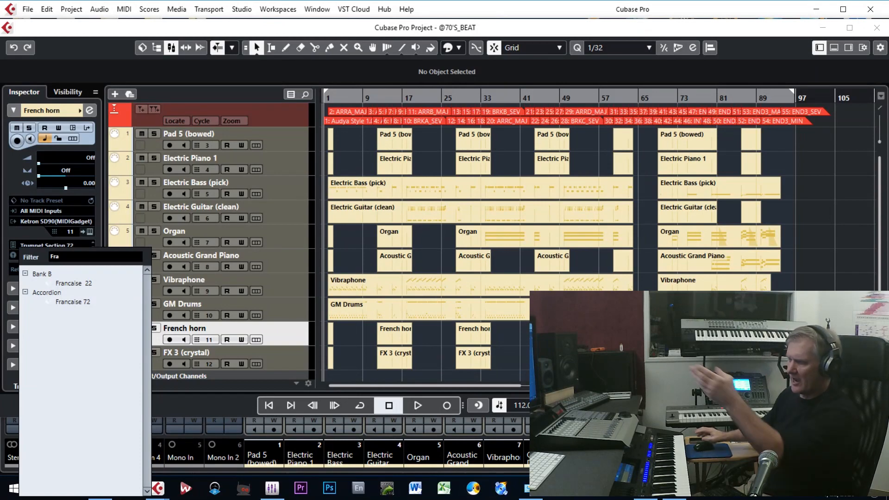
mouse_move(45, 255)
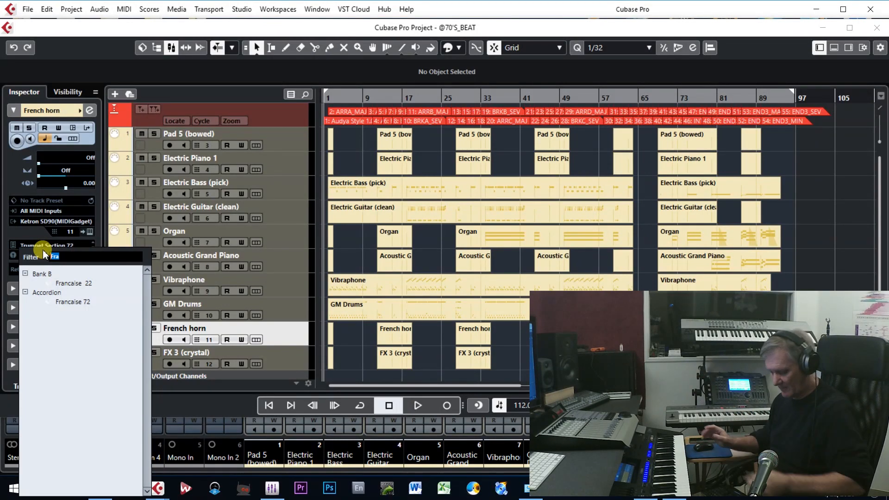
type("Horns")
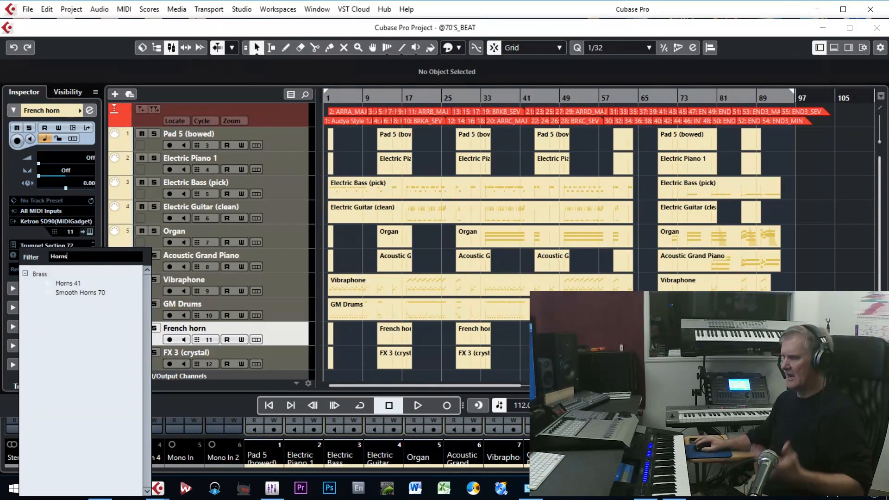
left_click(68, 283)
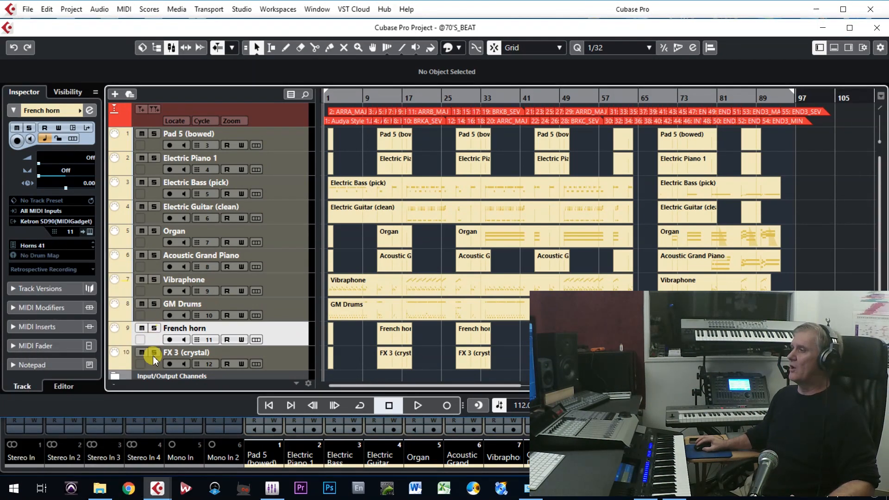
mouse_move(154, 364)
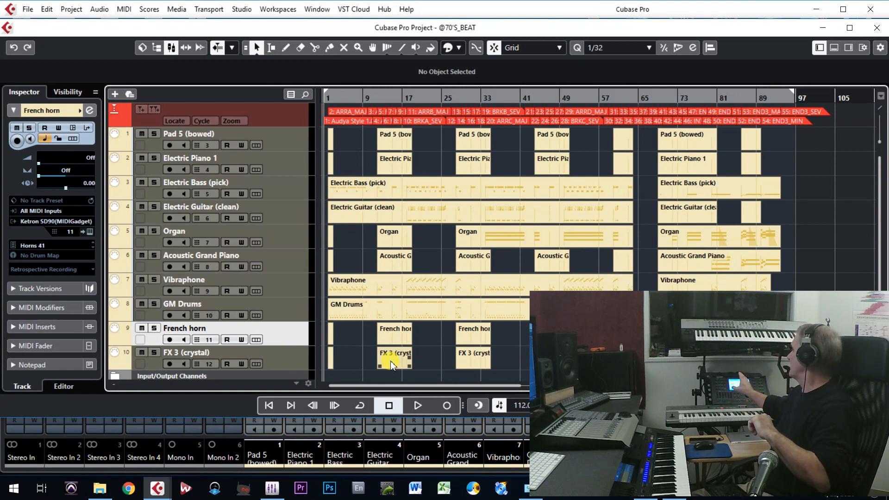
mouse_move(326, 351)
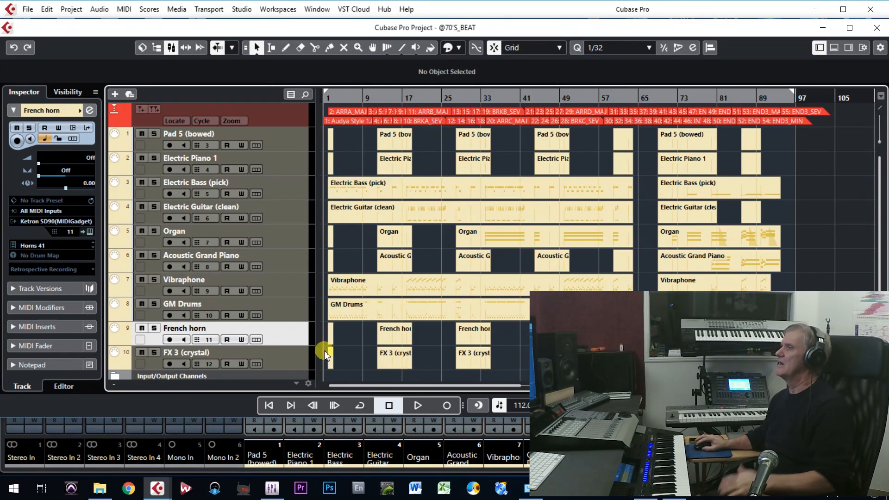
Remove the selected Pad 5 (bowed) and Electric Piano 1 tracks.
left_click(189, 133)
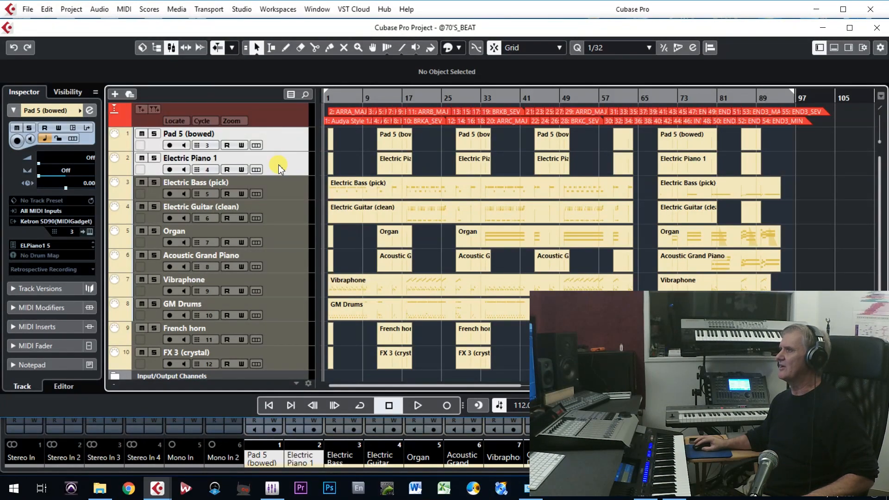
right_click(278, 169)
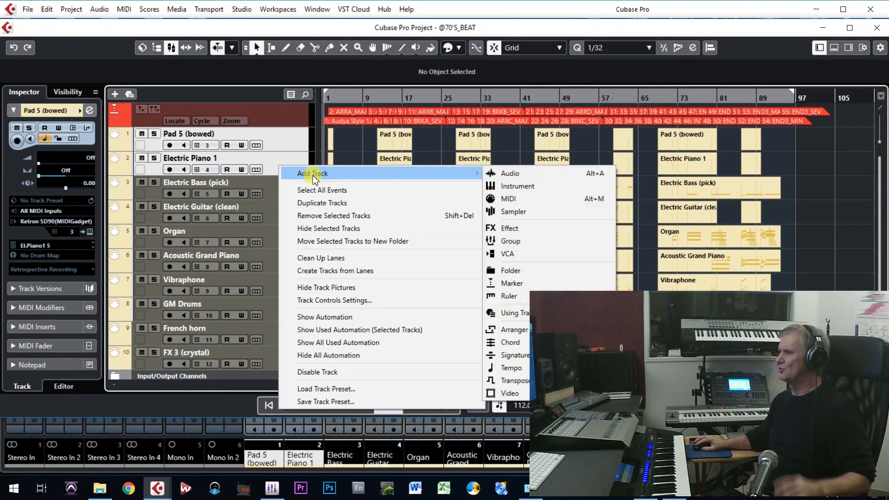
mouse_move(334, 216)
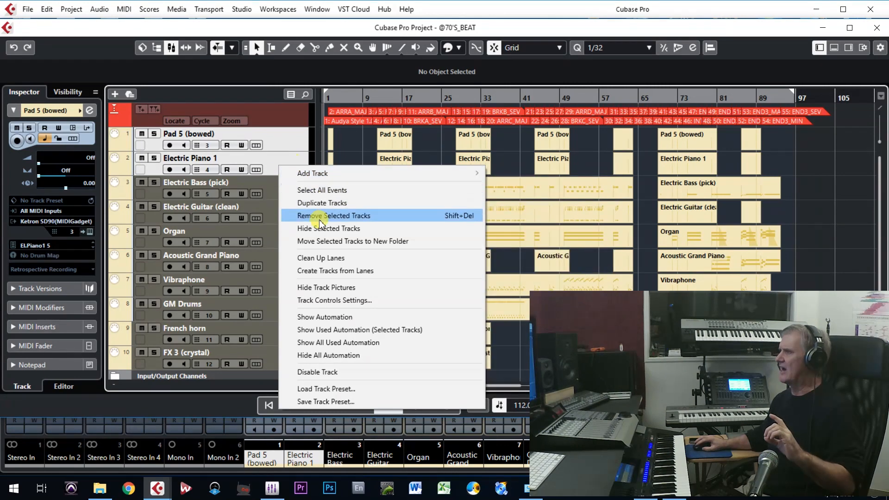
left_click(334, 216)
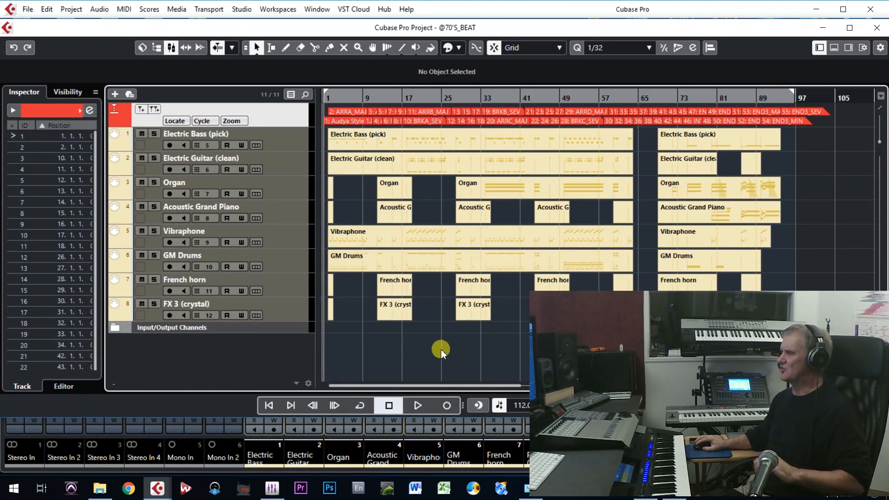
mouse_move(425, 374)
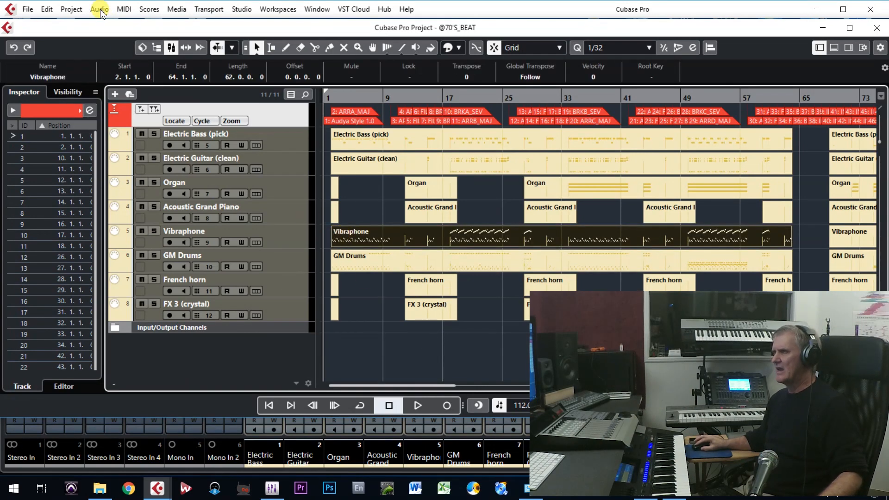
mouse_move(124, 9)
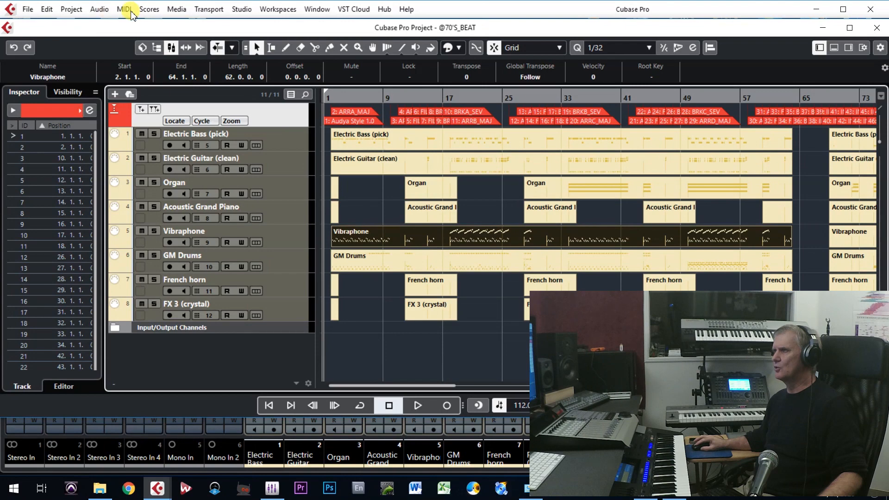
Open the Vibraphone part in the List Editor, hide notes, select controller events, then close.
left_click(124, 9)
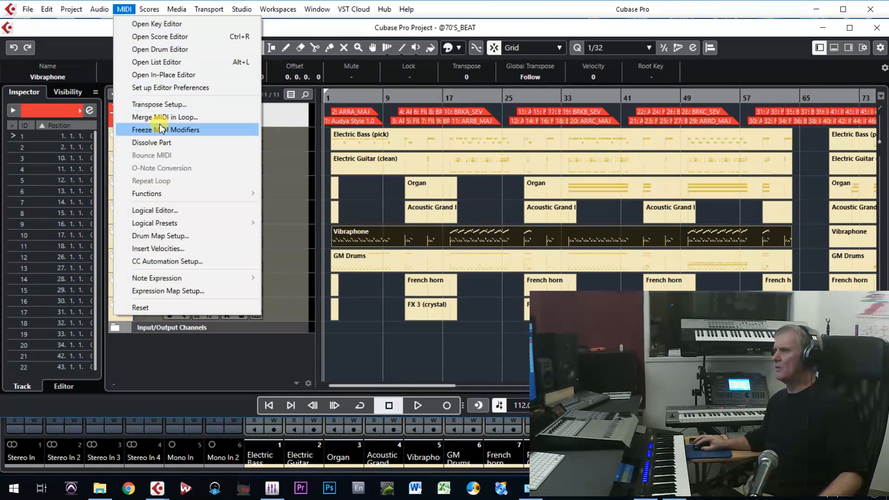
mouse_move(170, 88)
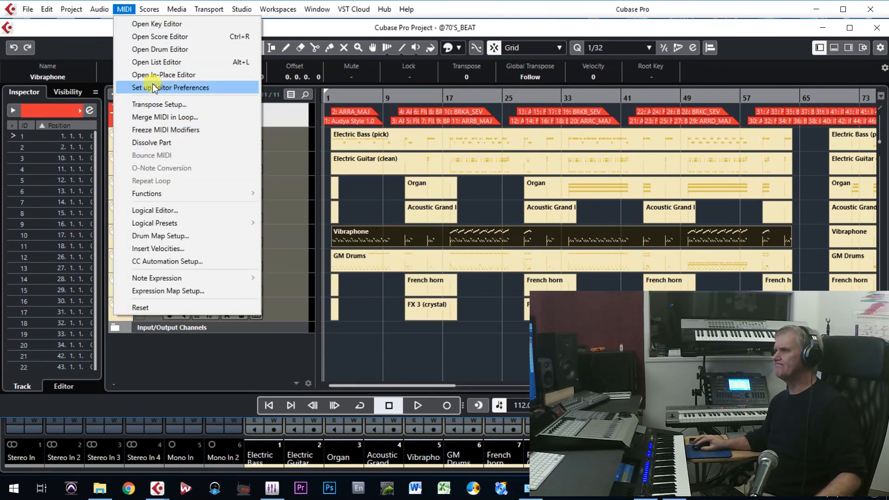
left_click(156, 62)
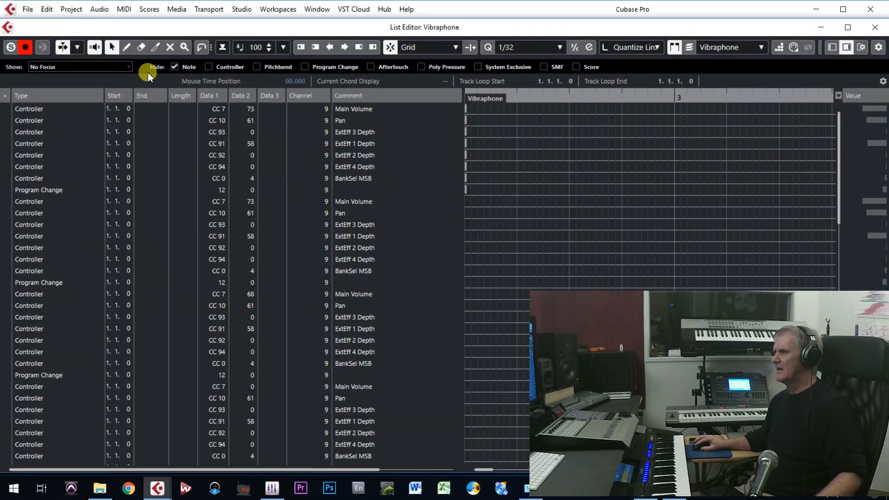
left_click(175, 66)
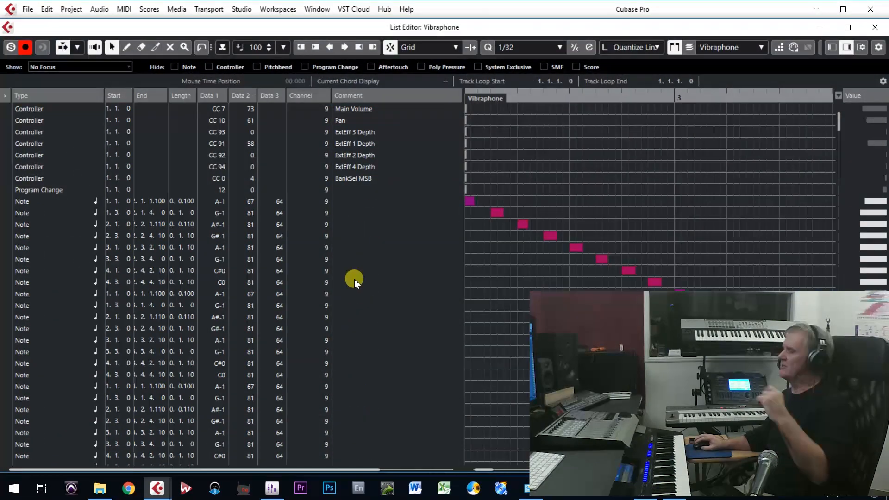
mouse_move(356, 212)
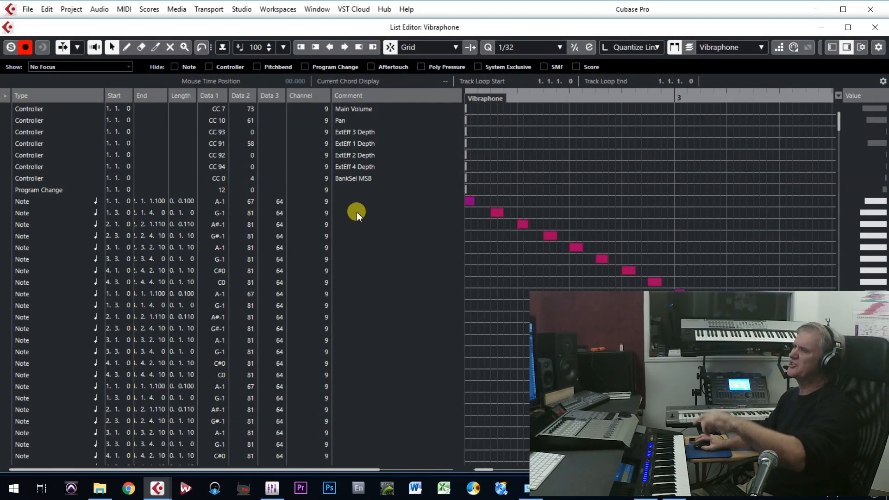
mouse_move(50, 176)
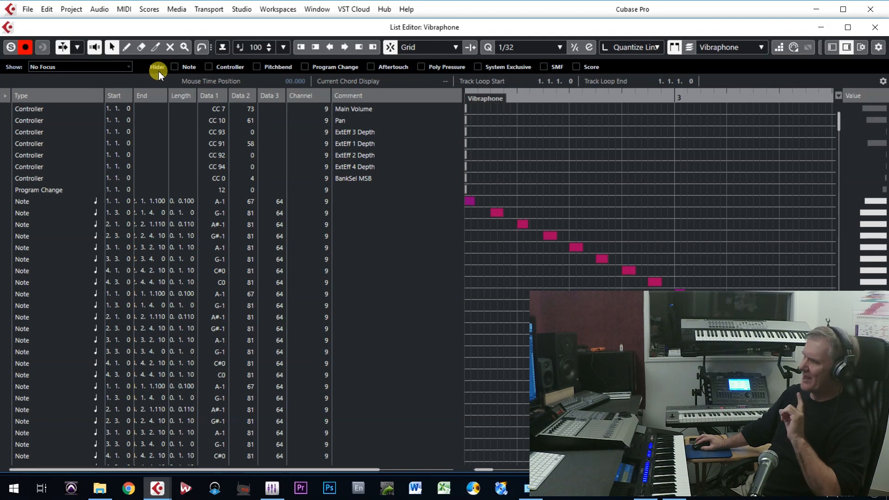
left_click(175, 67)
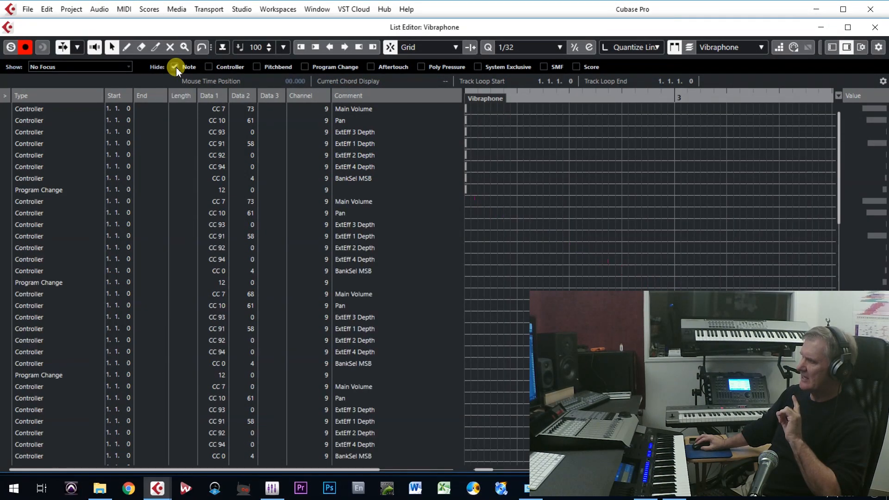
left_click(28, 259)
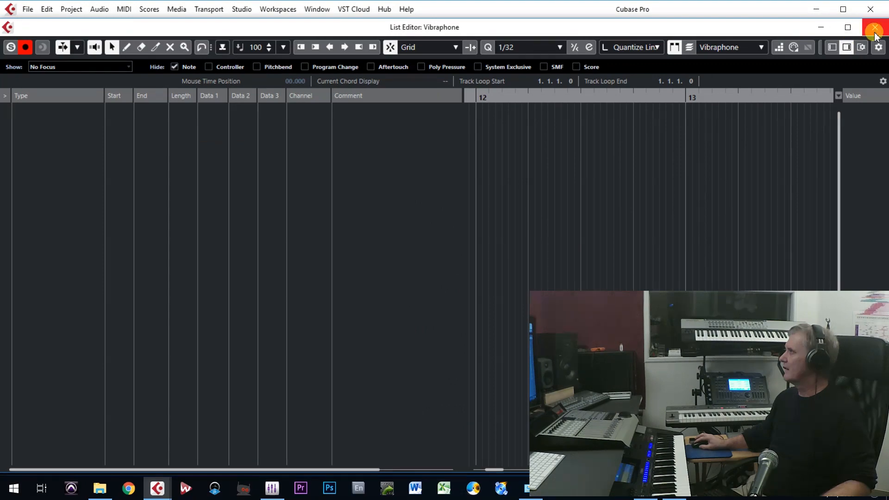
left_click(875, 30)
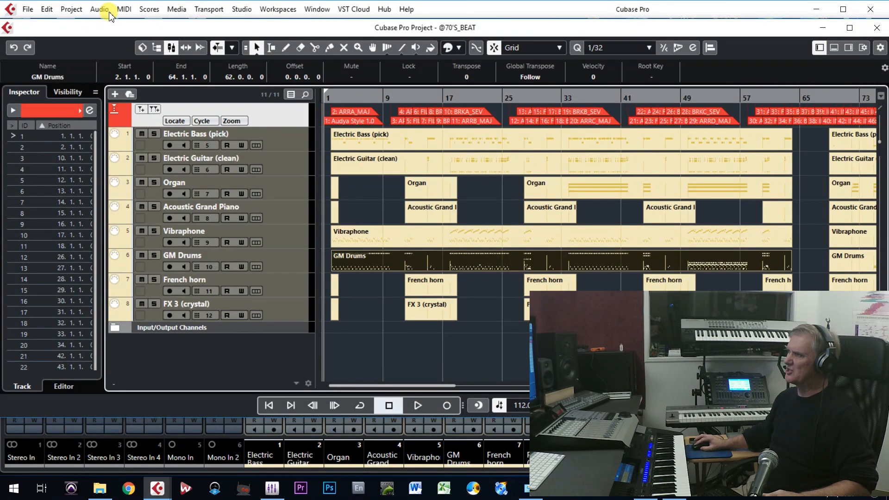
Open the GM Drums part in the List Editor to reach its controller events.
left_click(123, 10)
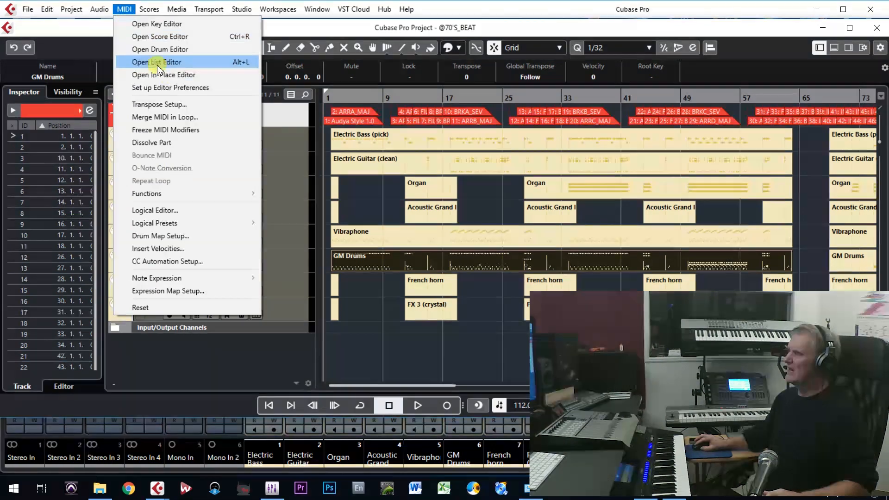
mouse_move(229, 65)
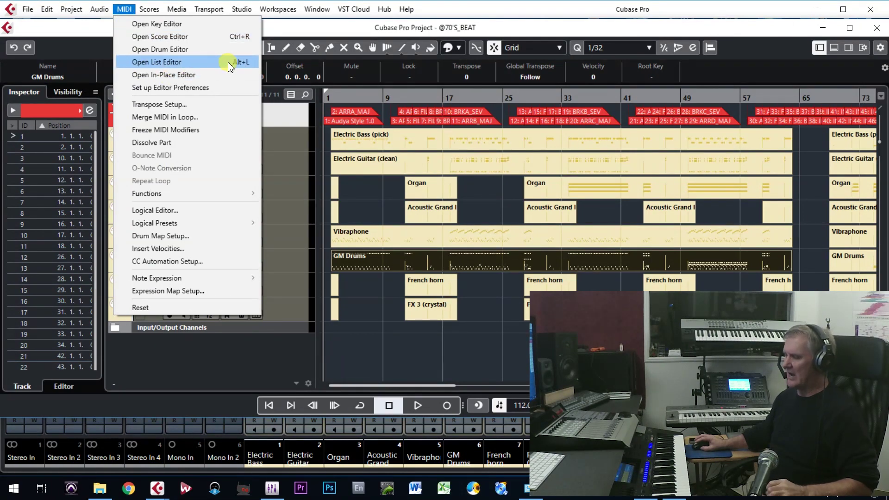
left_click(278, 8)
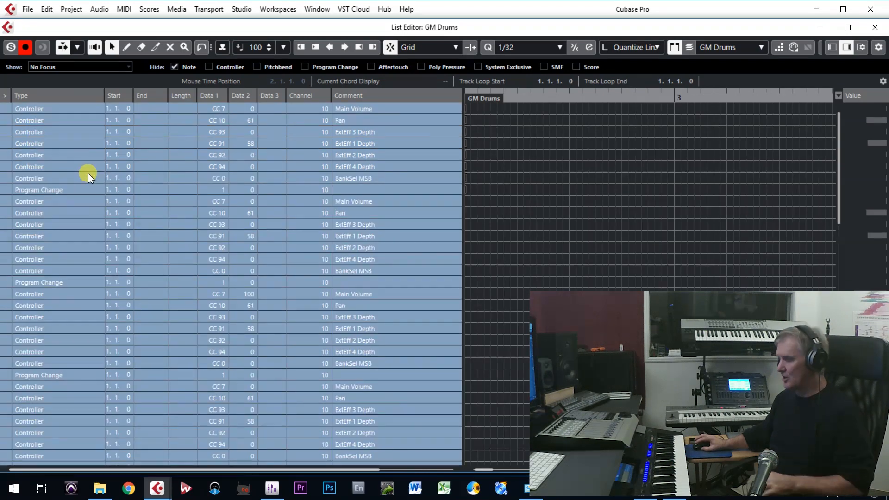
left_click(187, 67)
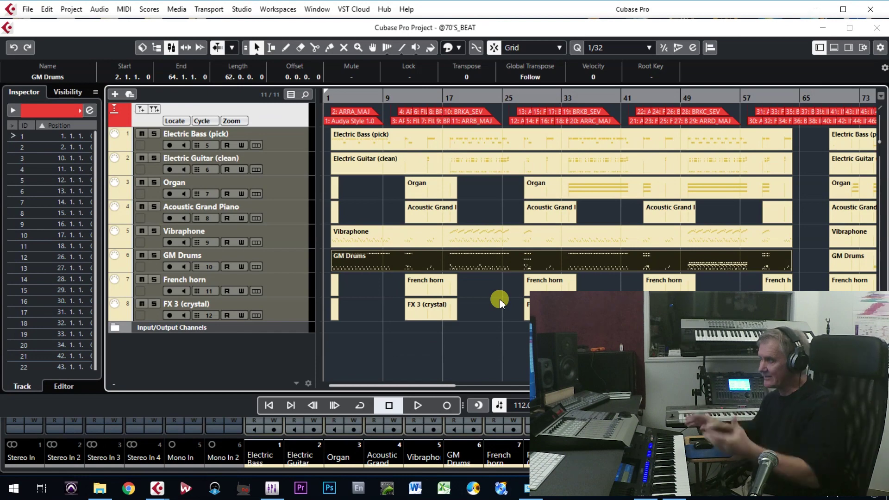
mouse_move(334, 289)
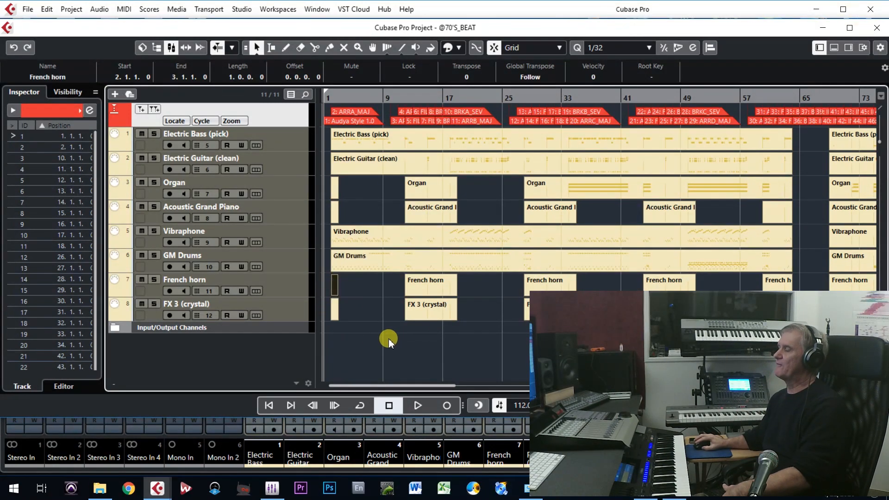
mouse_move(349, 311)
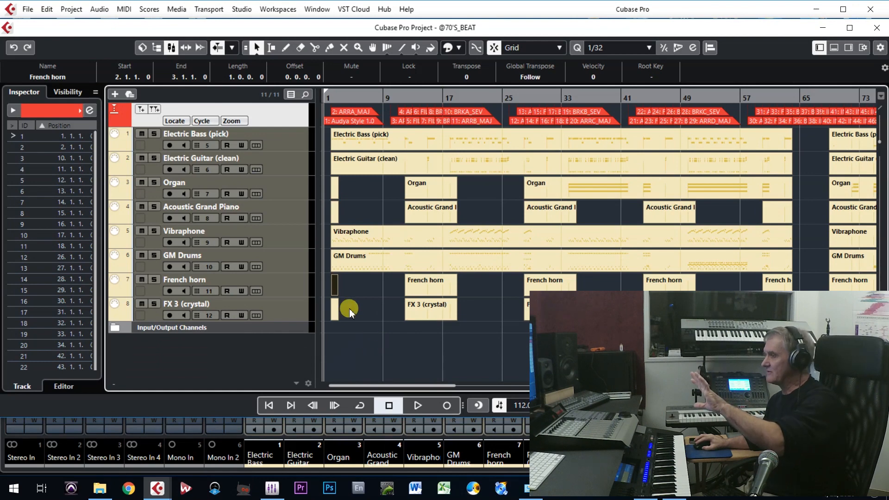
mouse_move(73, 54)
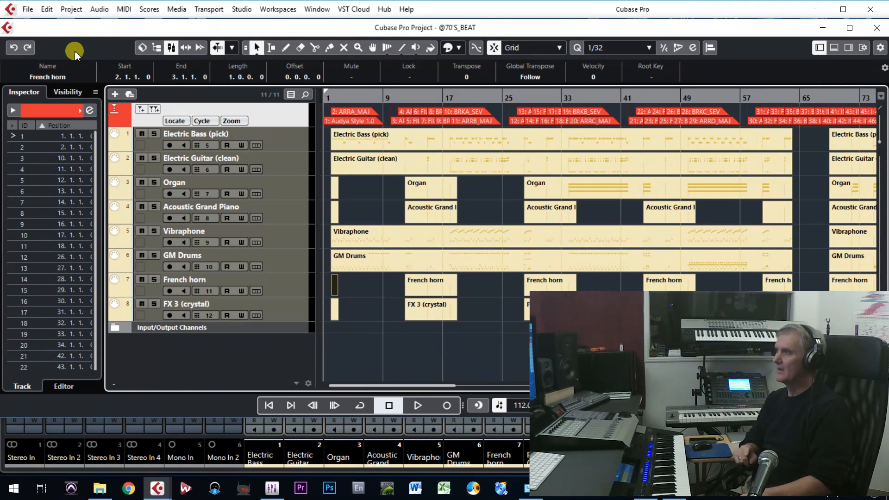
mouse_move(353, 332)
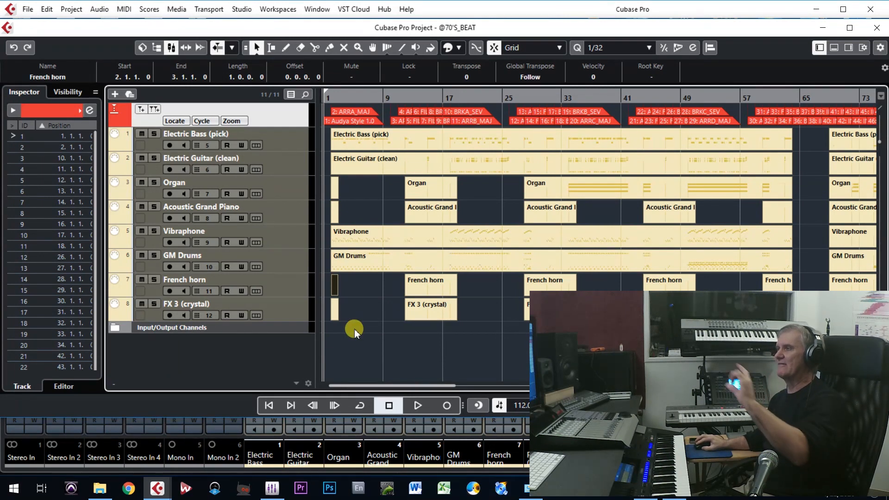
mouse_move(344, 330)
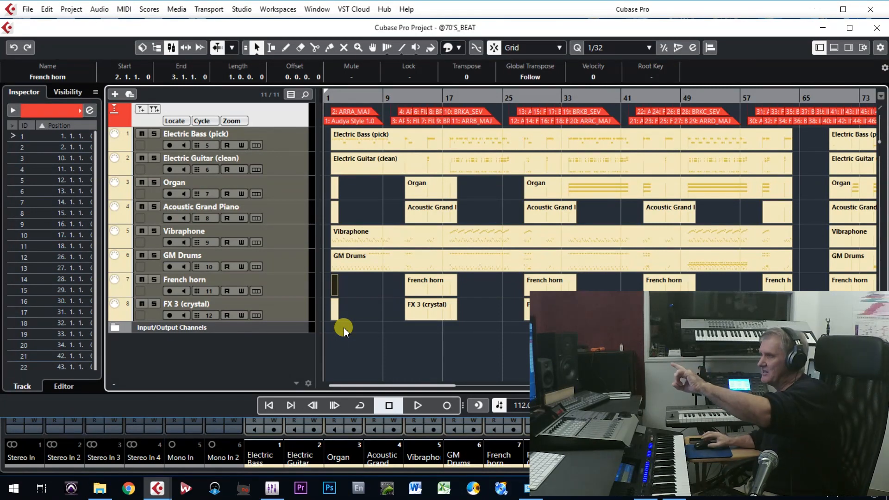
mouse_move(369, 349)
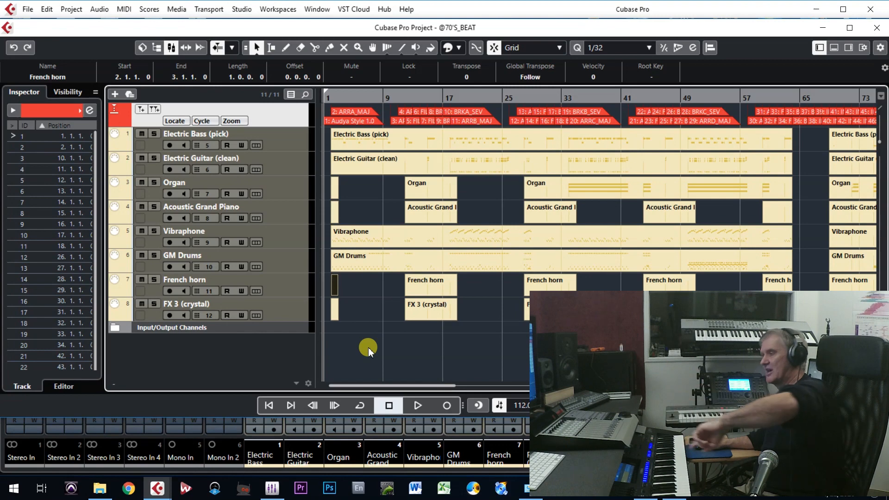
mouse_move(299, 346)
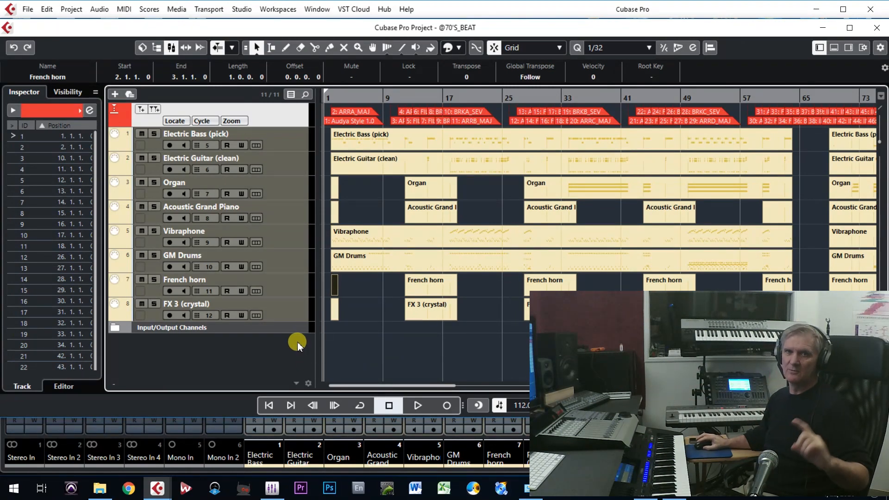
mouse_move(322, 300)
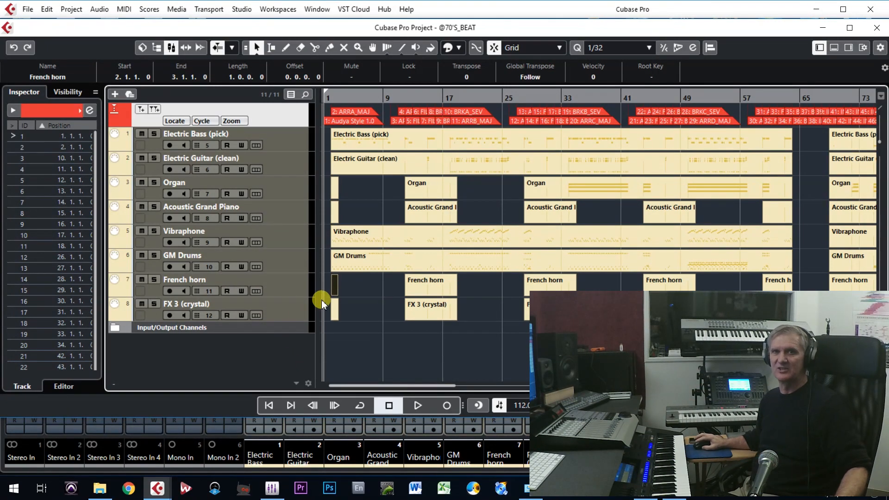
mouse_move(277, 295)
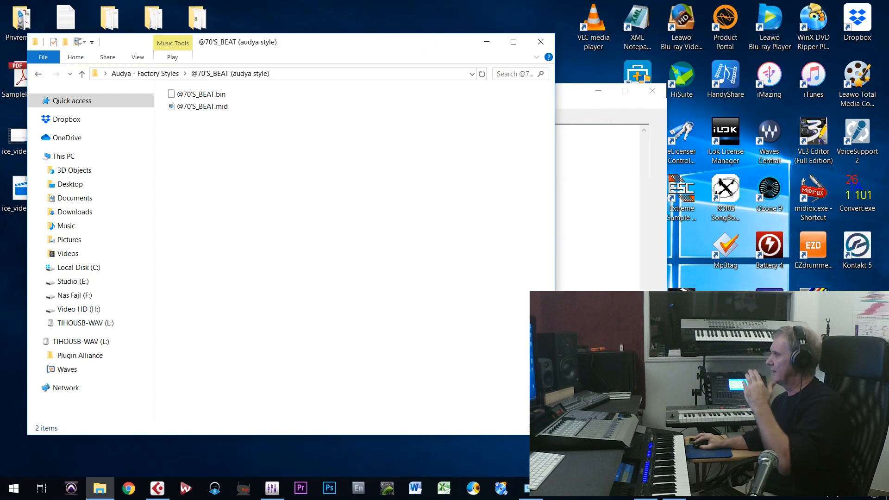
mouse_move(376, 233)
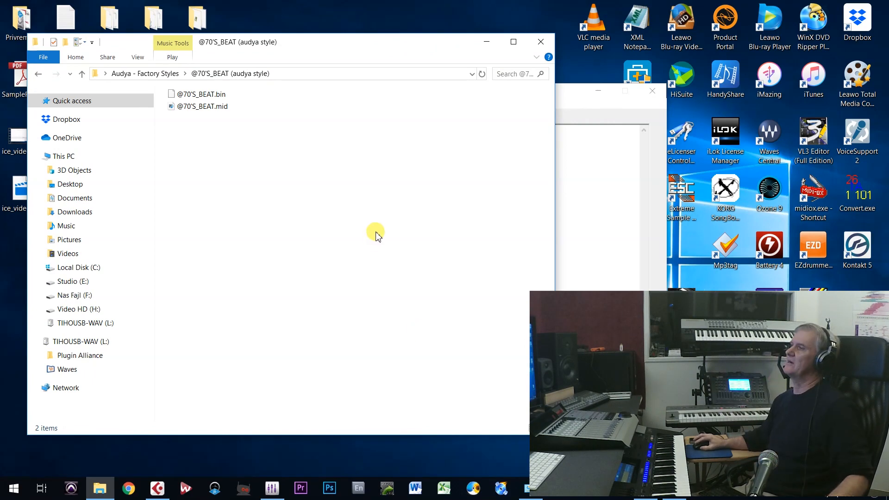